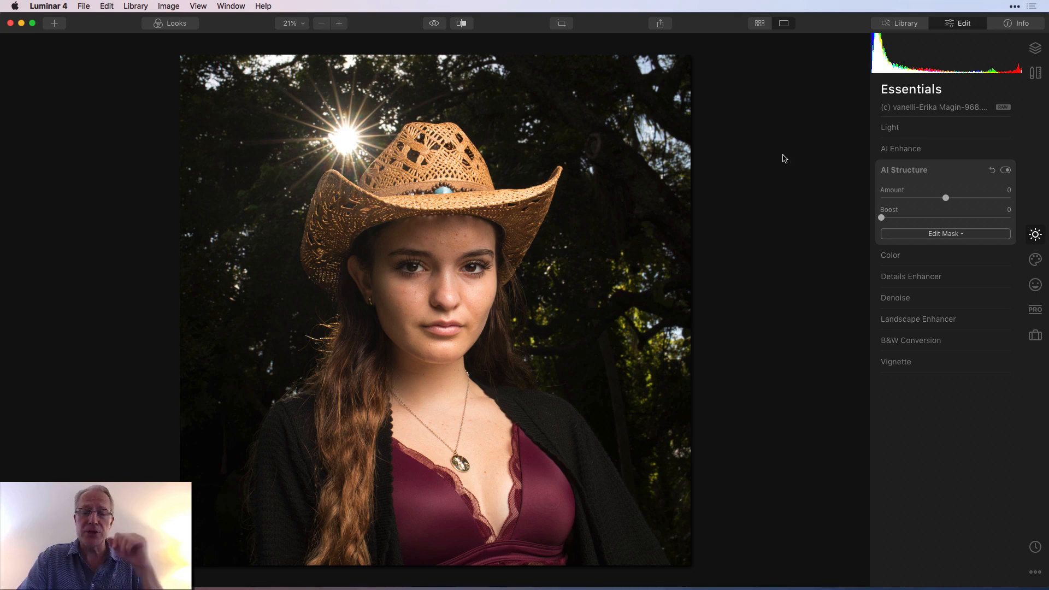
mouse_move(803, 270)
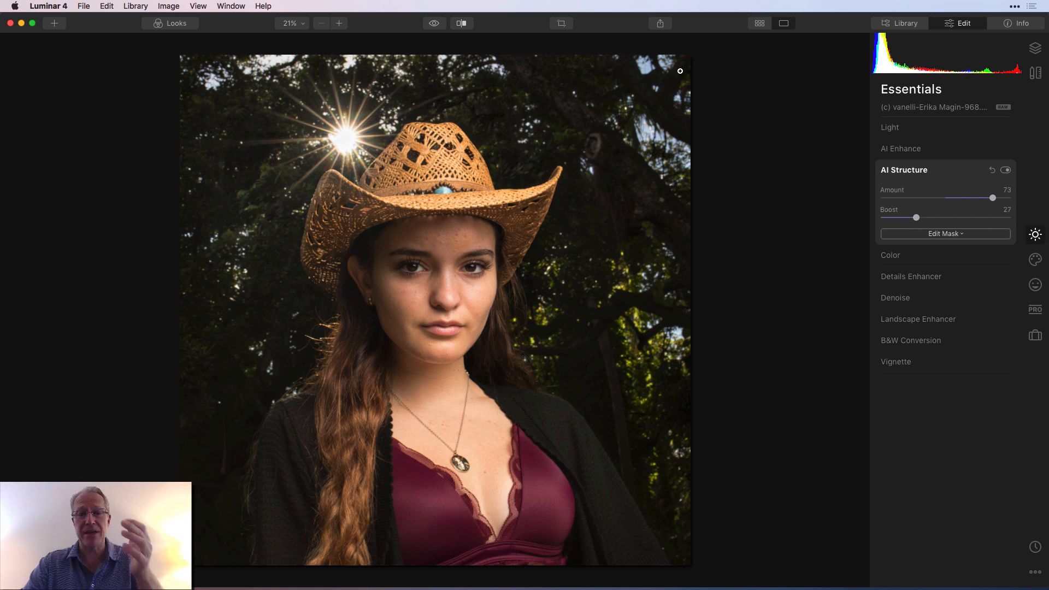
Compare the portrait's AI Structure (amount 73, boost 27) against the unedited original.
click(434, 23)
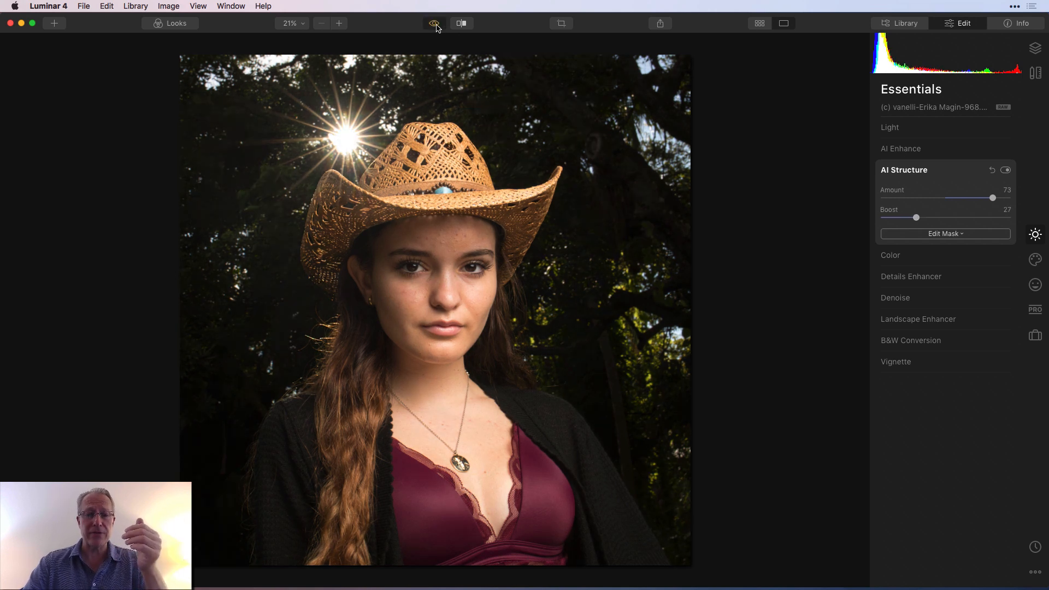
click(433, 23)
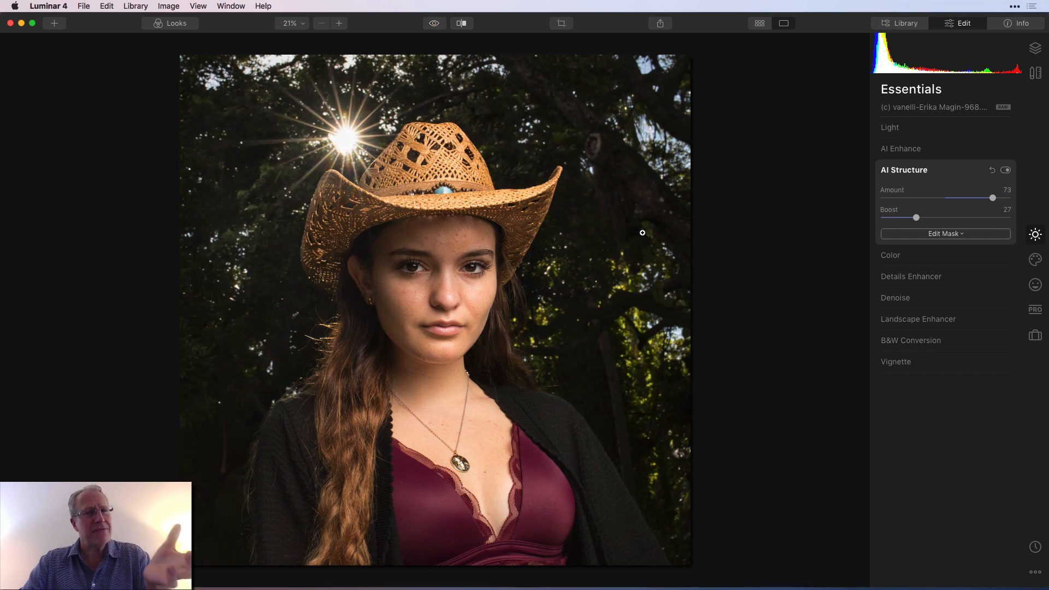
mouse_move(485, 177)
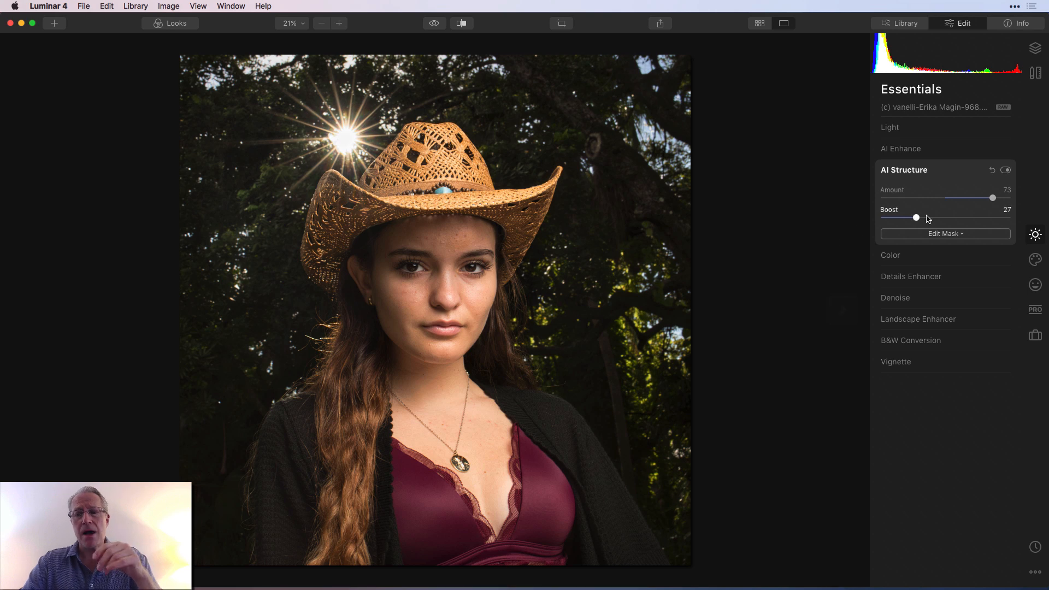
mouse_move(888, 220)
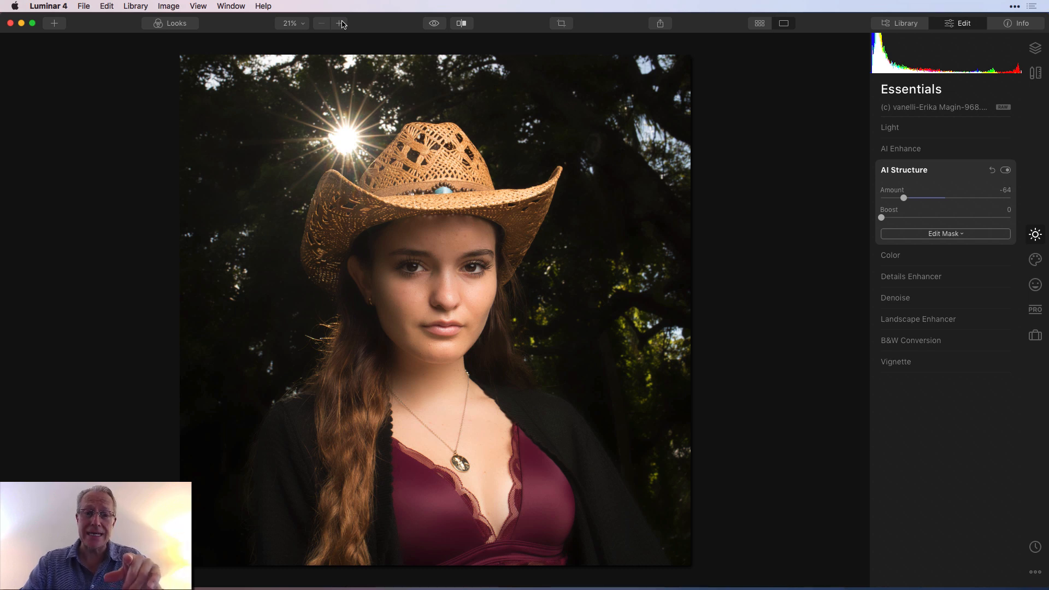
Zoom in on the face and switch the -64 AI Structure off and back on to compare skin texture.
click(339, 23)
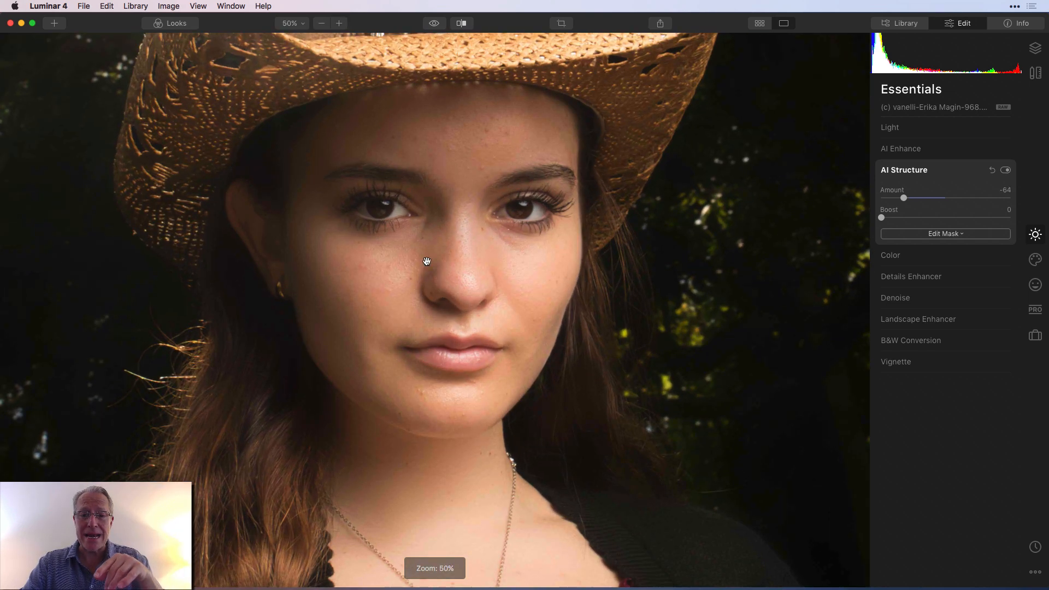
click(1006, 169)
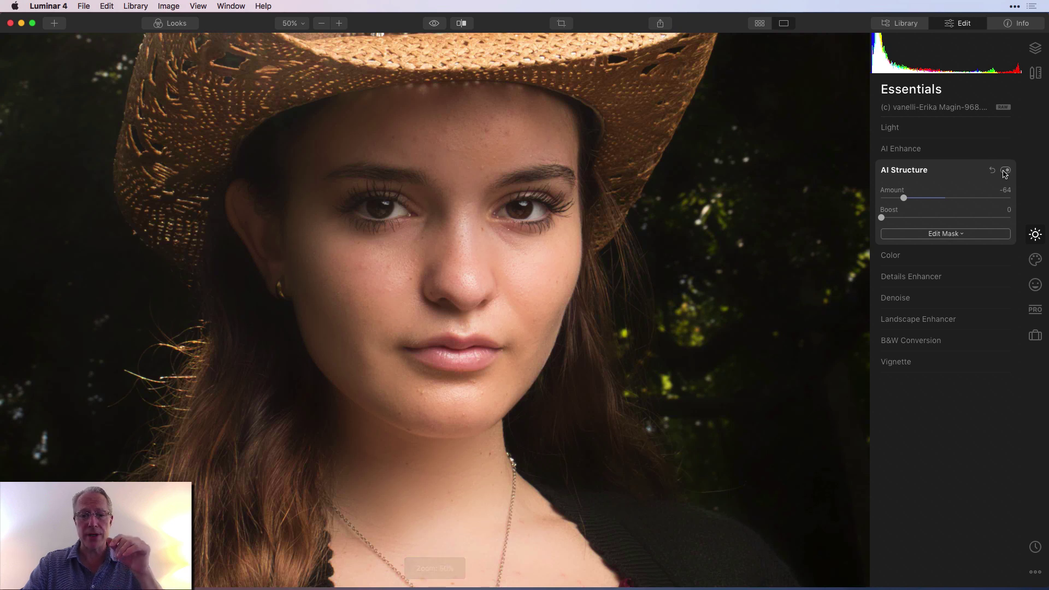
click(1006, 171)
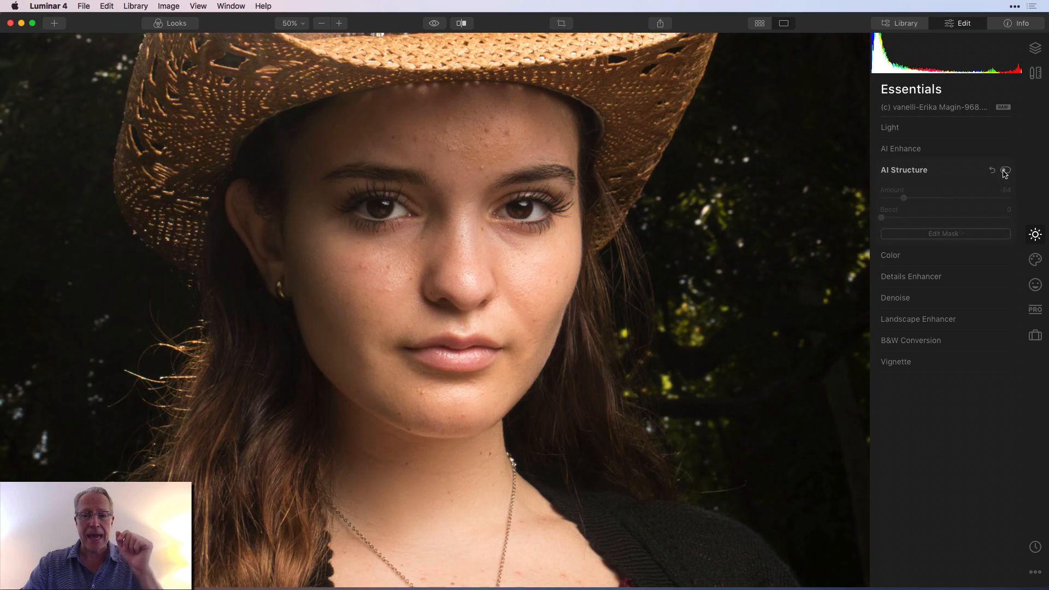
click(1006, 171)
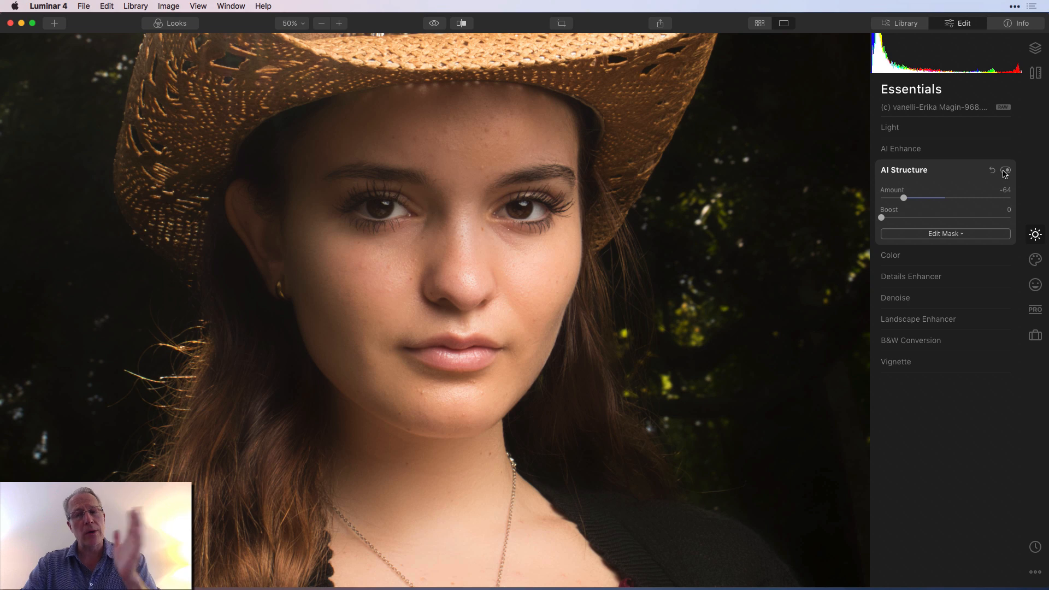
mouse_move(943, 204)
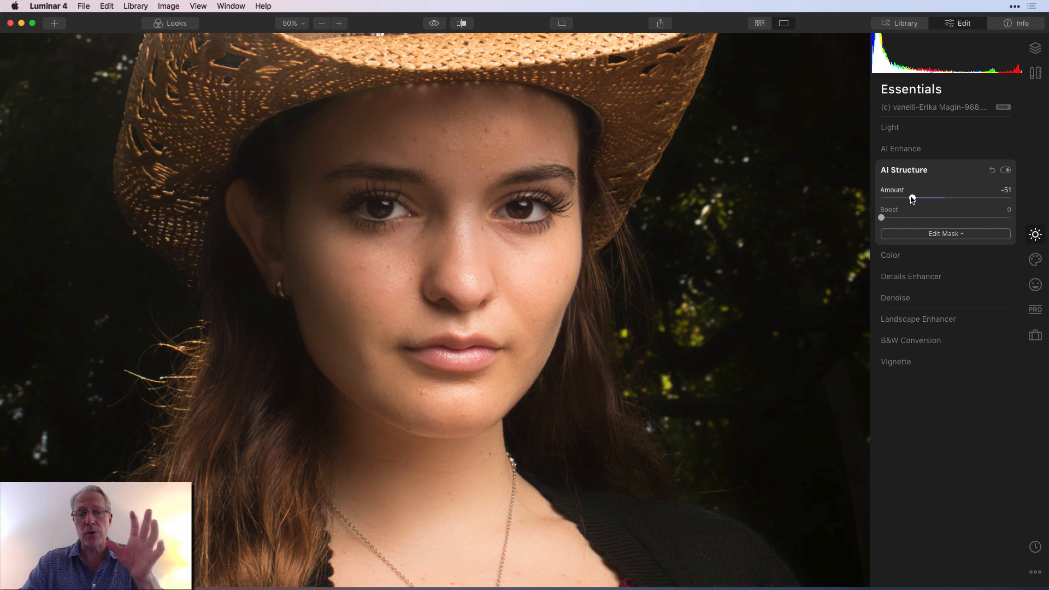
mouse_move(989, 175)
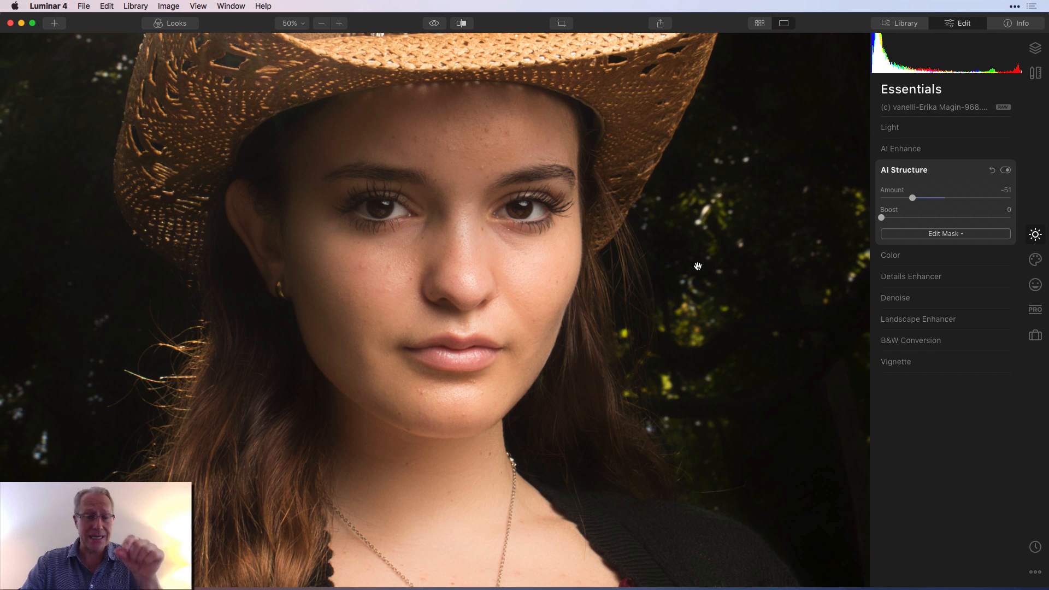
mouse_move(375, 92)
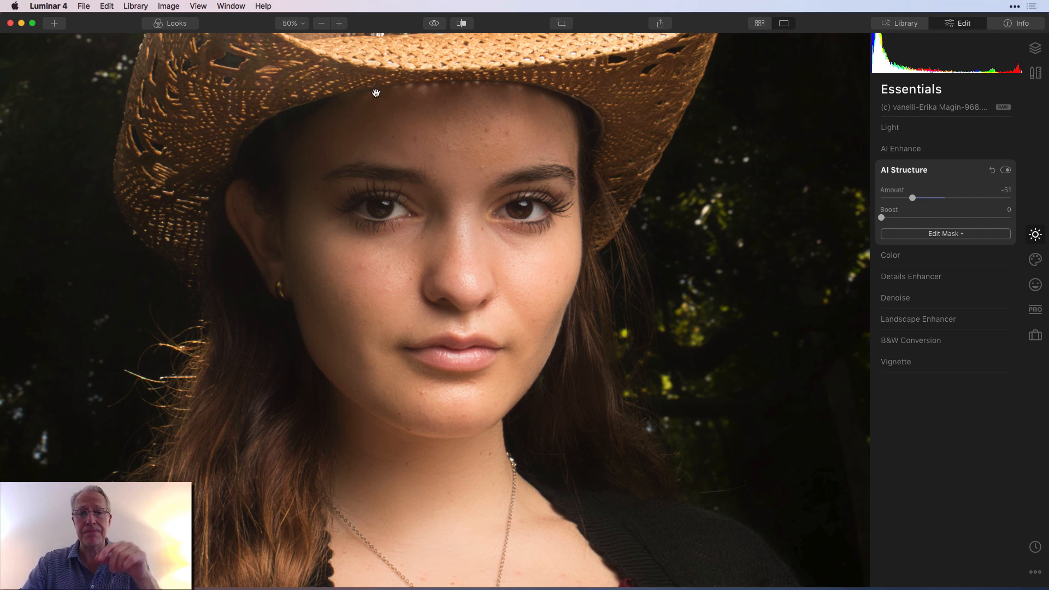
mouse_move(679, 249)
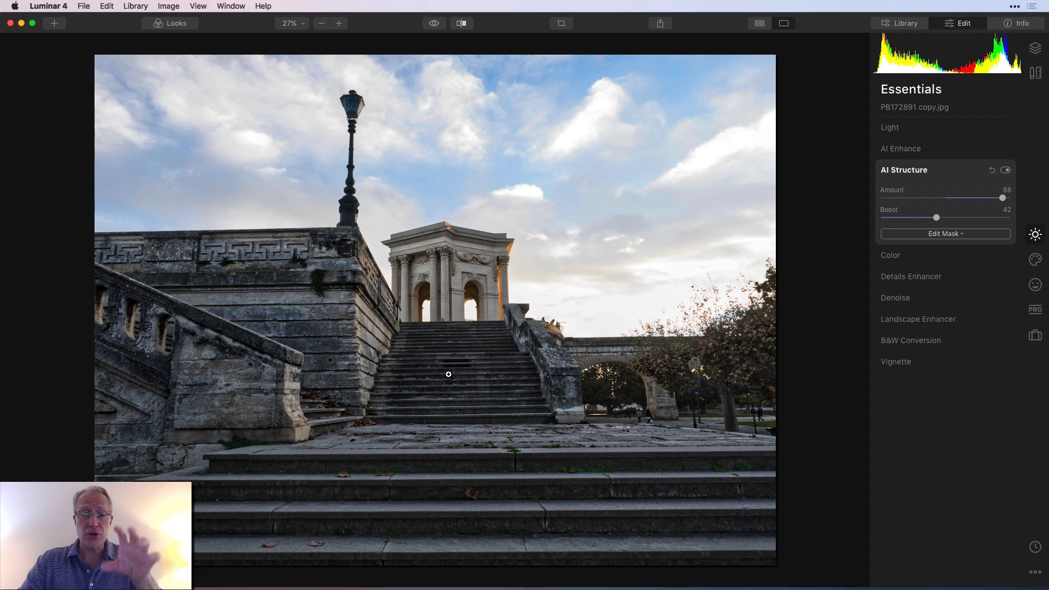
Compare the staircase photo's AI Structure (88, boost 42) with the original, then zoom in.
click(434, 23)
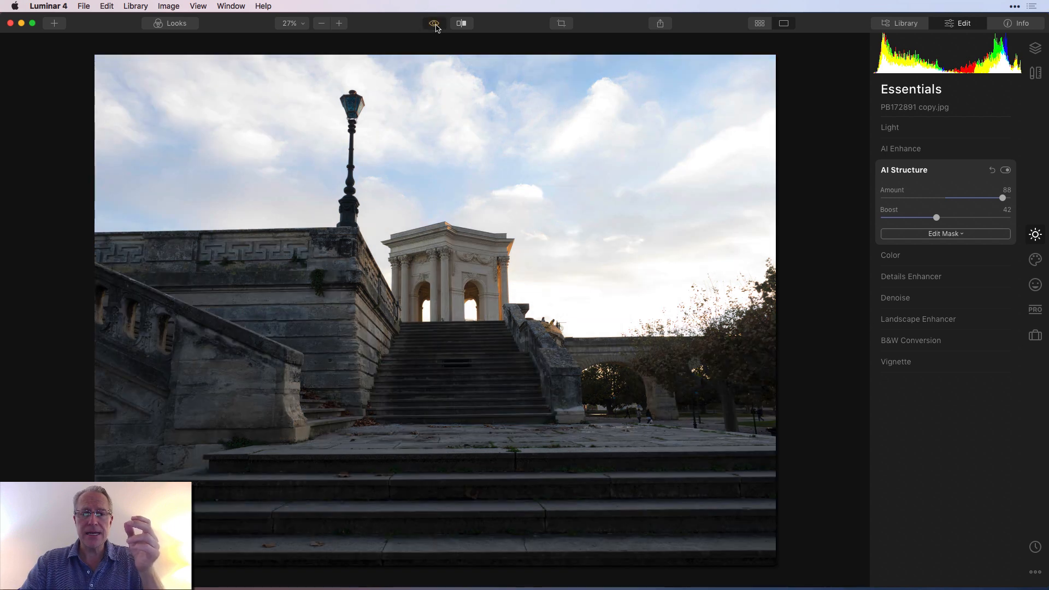
click(433, 23)
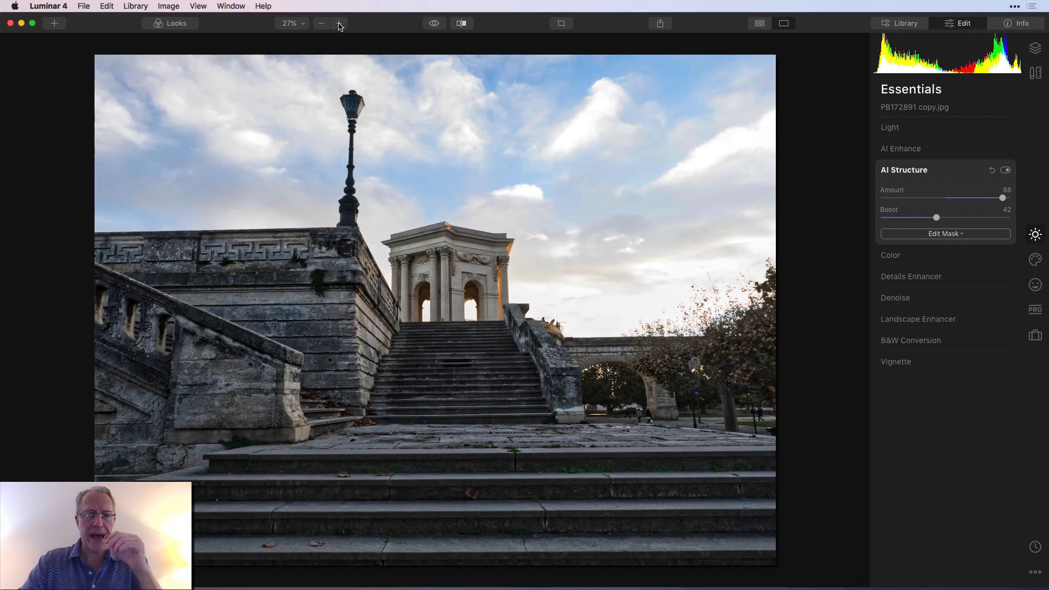
click(338, 23)
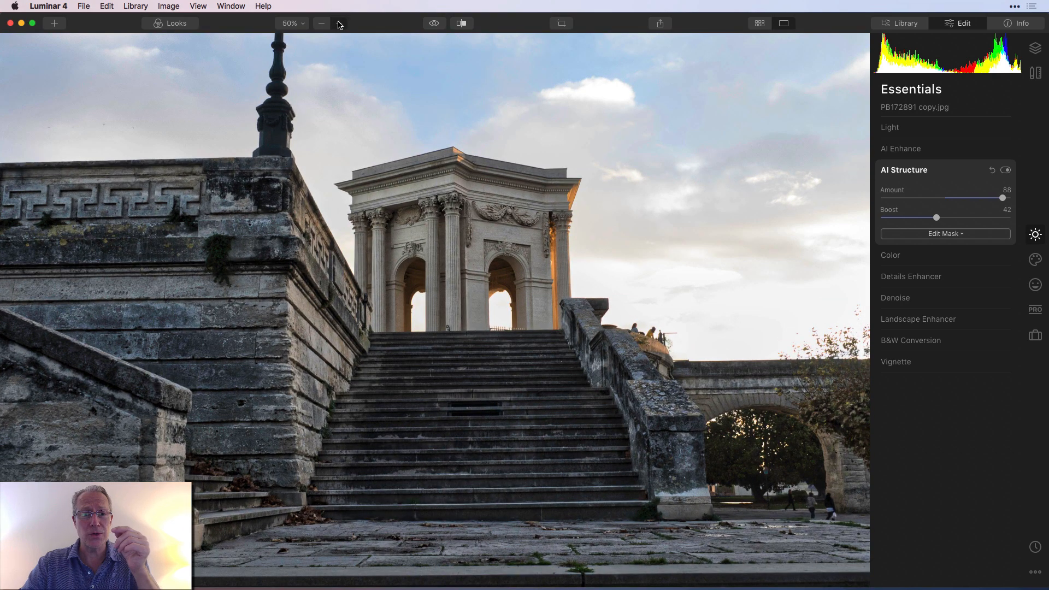
click(339, 23)
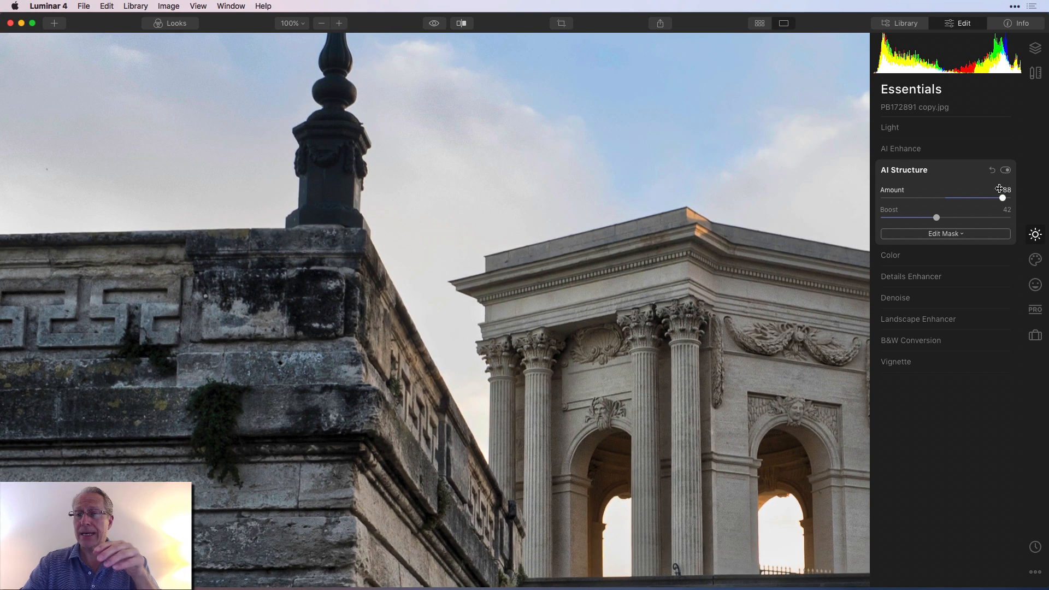
click(434, 23)
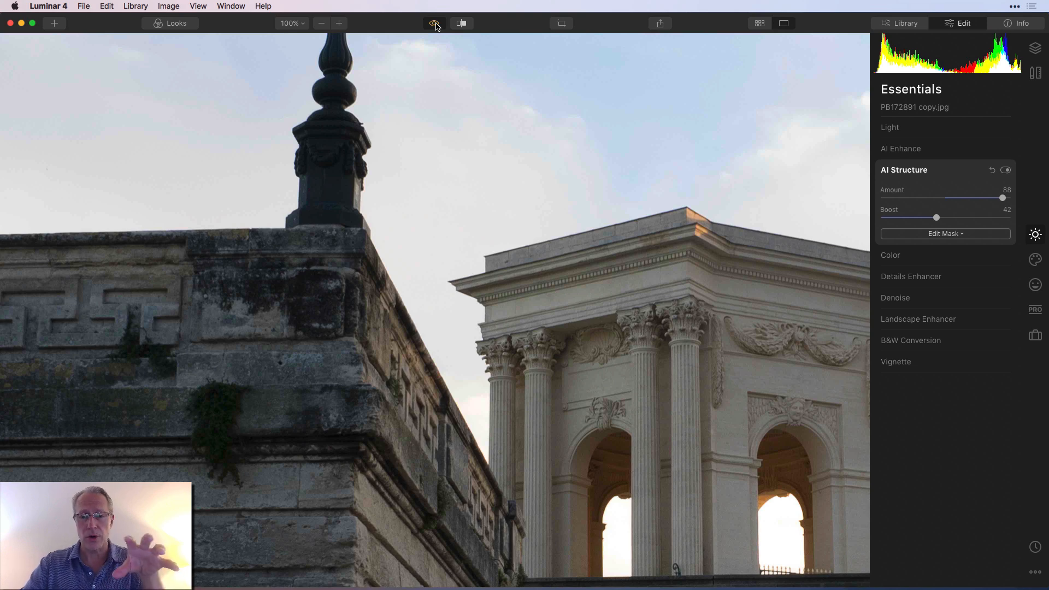
click(434, 23)
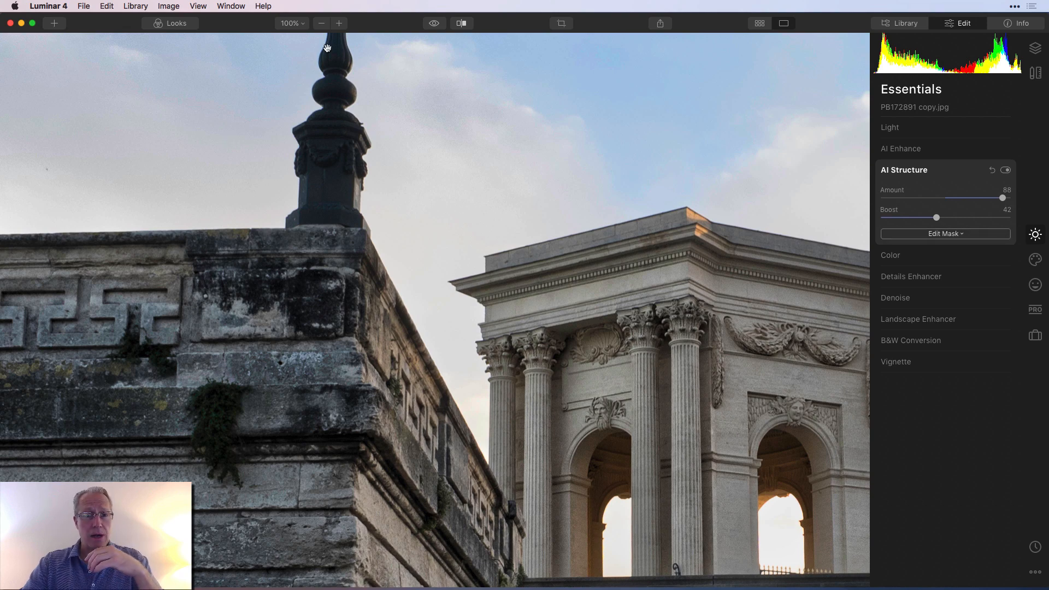
click(322, 23)
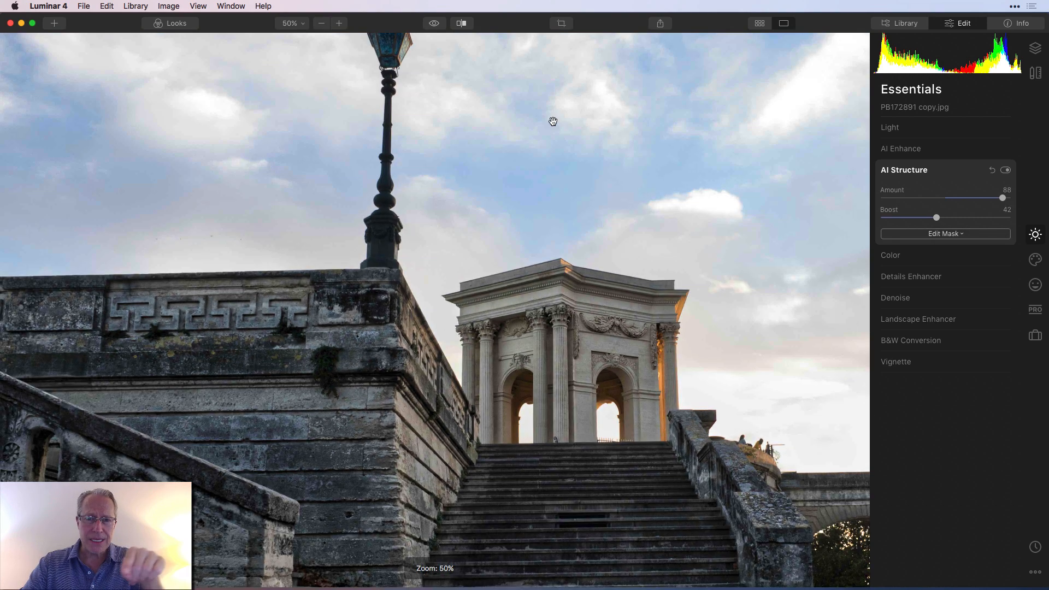
click(434, 23)
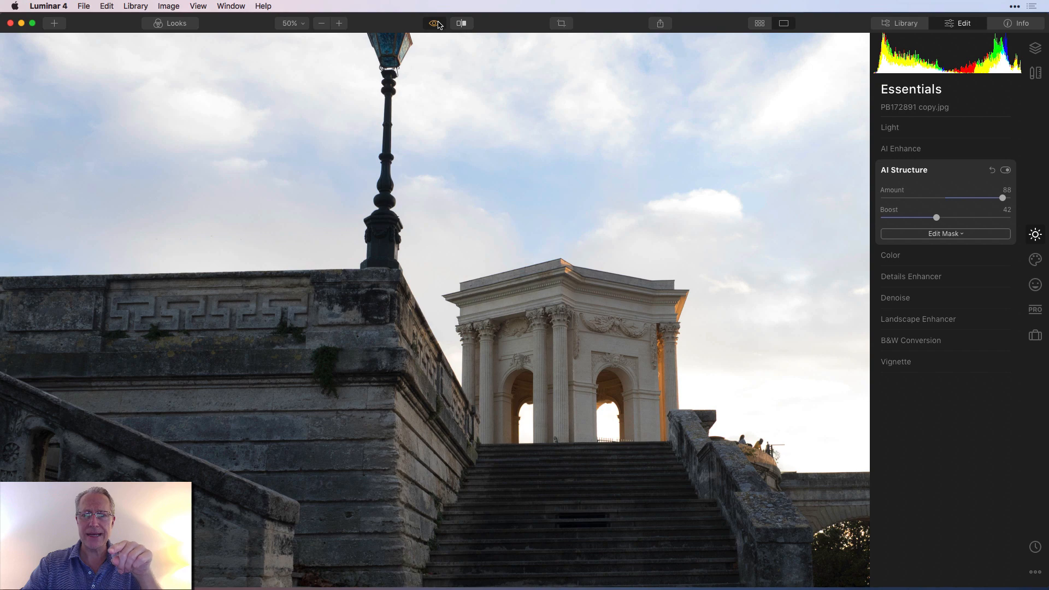
click(434, 23)
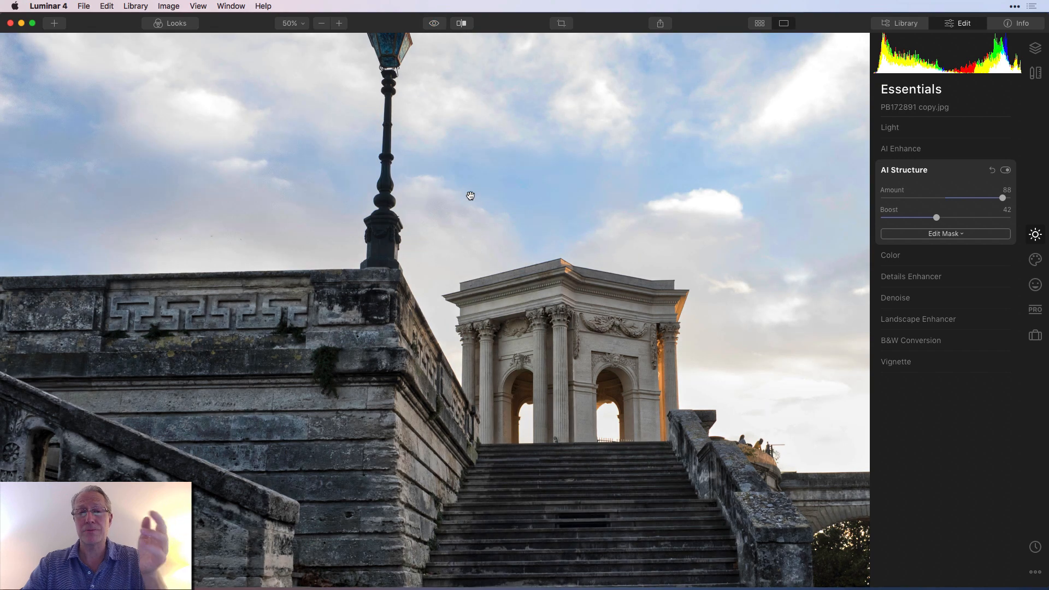
click(320, 23)
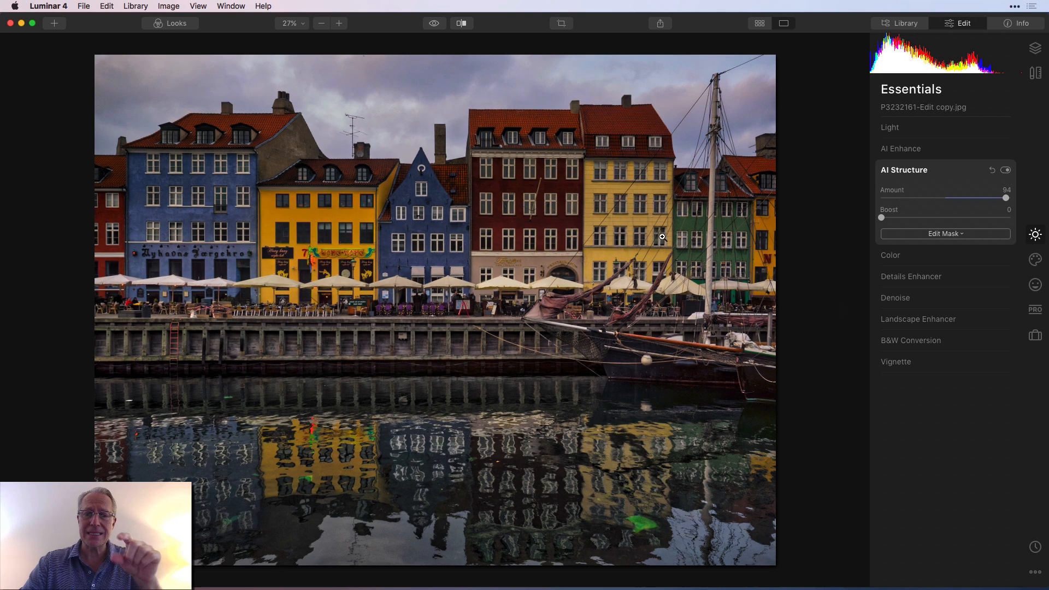
mouse_move(448, 342)
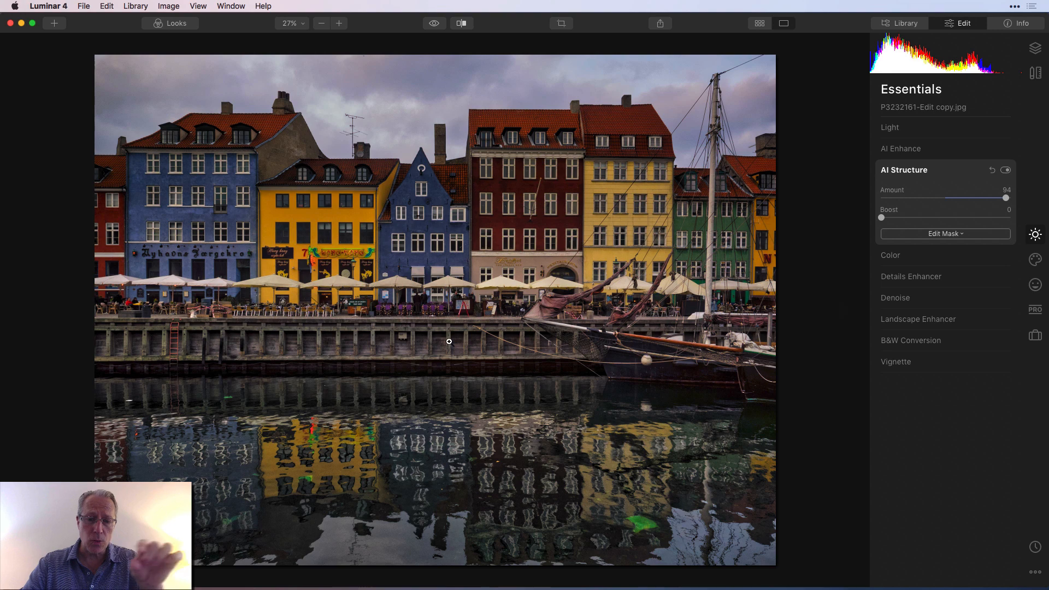
mouse_move(421, 477)
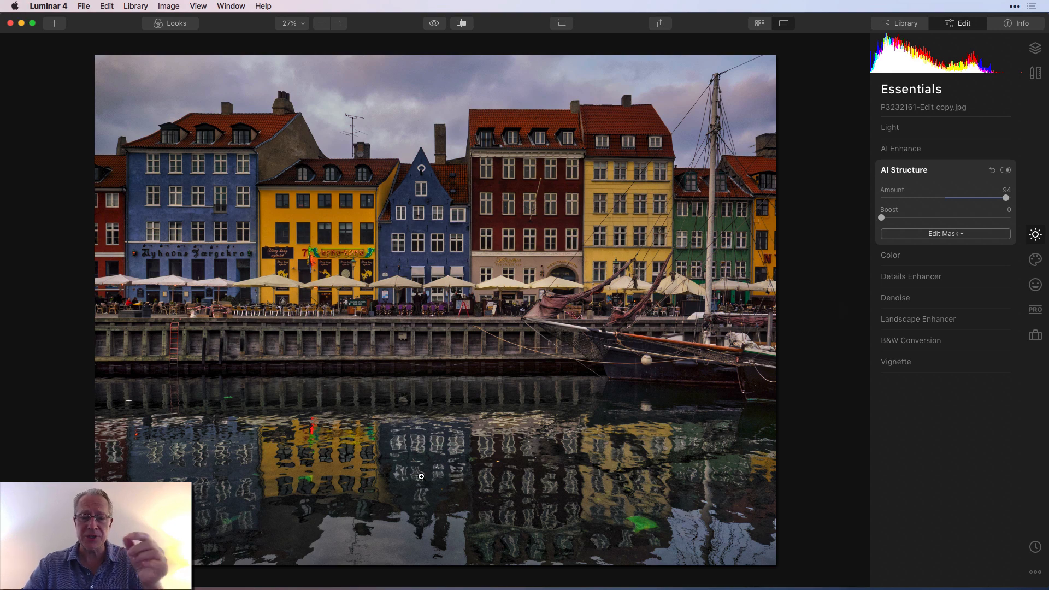
mouse_move(498, 157)
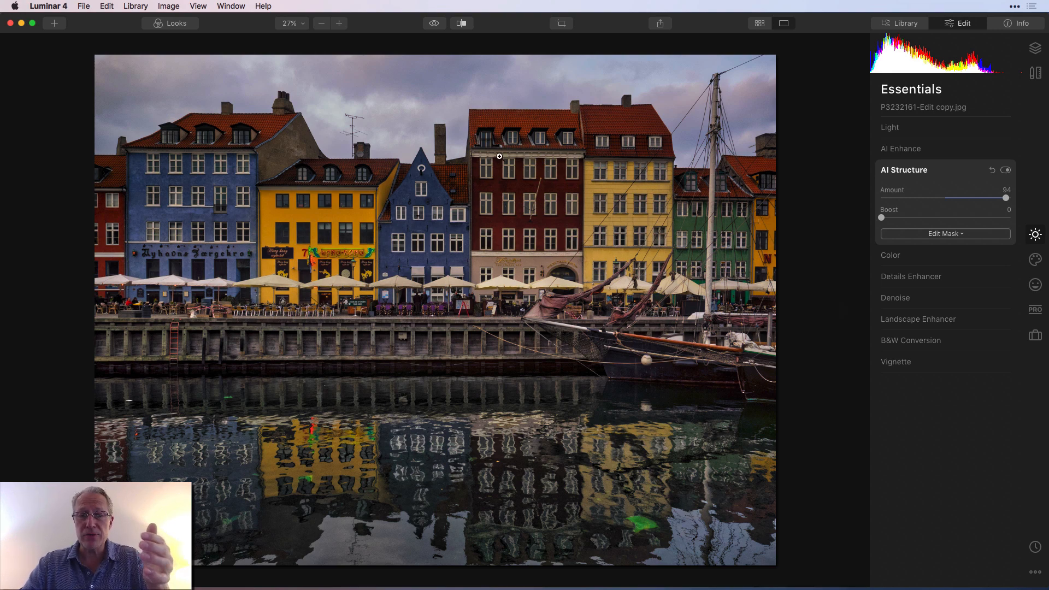
click(434, 23)
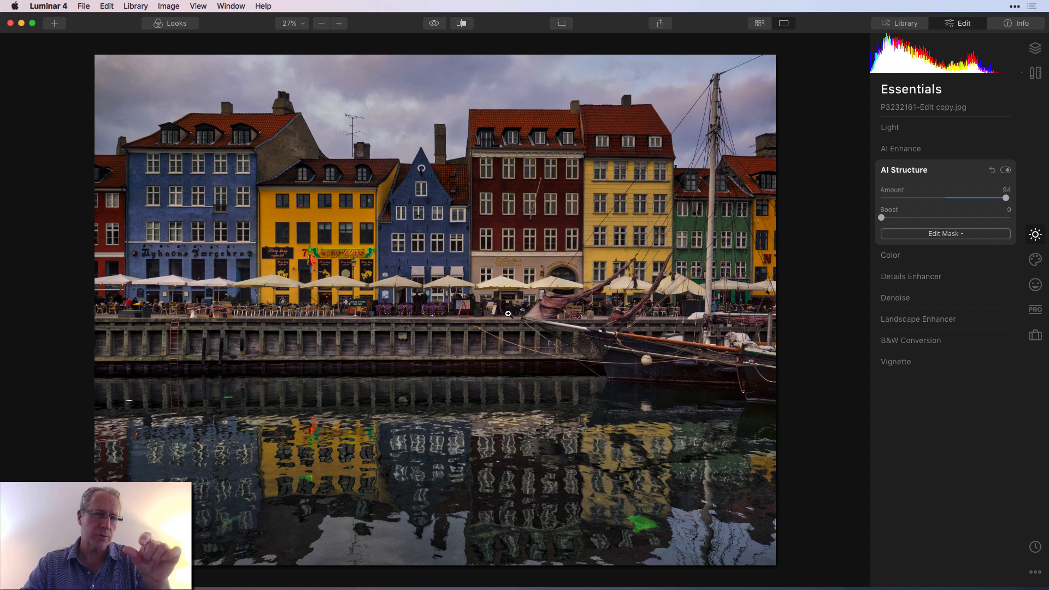
mouse_move(436, 166)
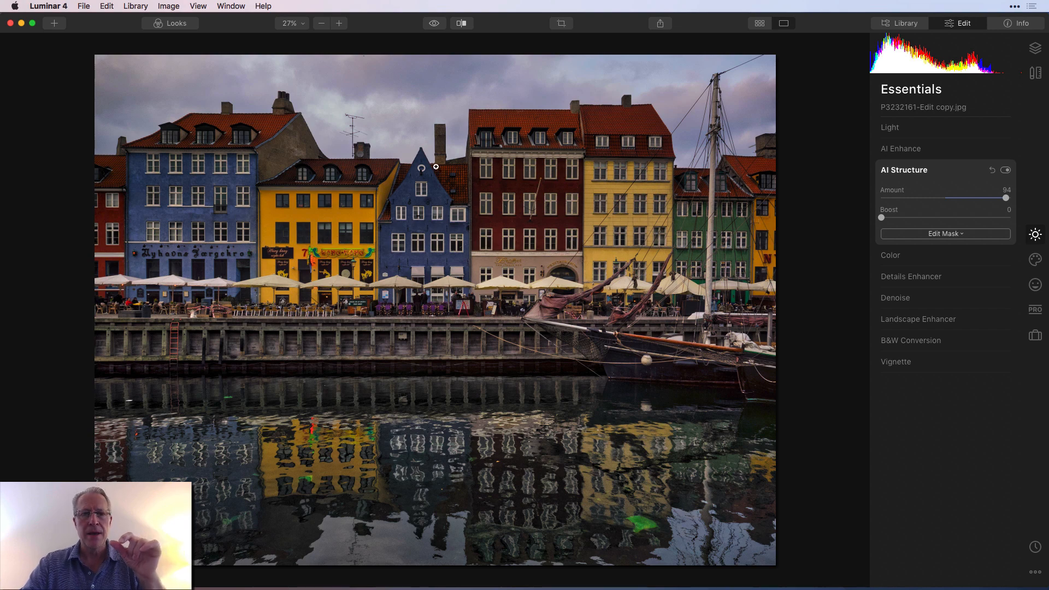
click(433, 22)
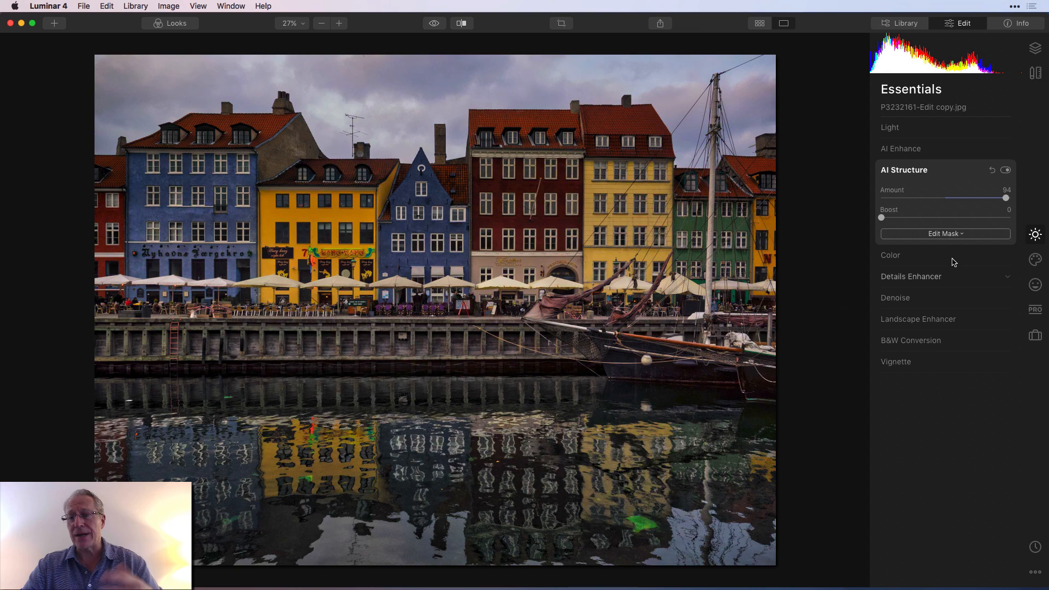
Add a gradient mask at the waterline so AI Structure affects only houses and sky, checking coverage.
click(944, 234)
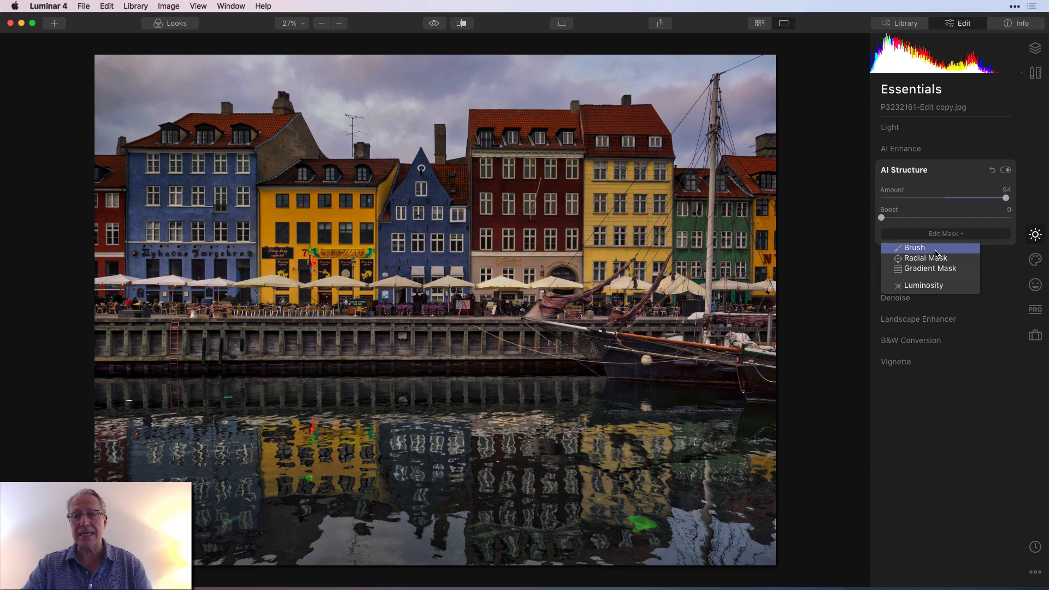
mouse_move(929, 269)
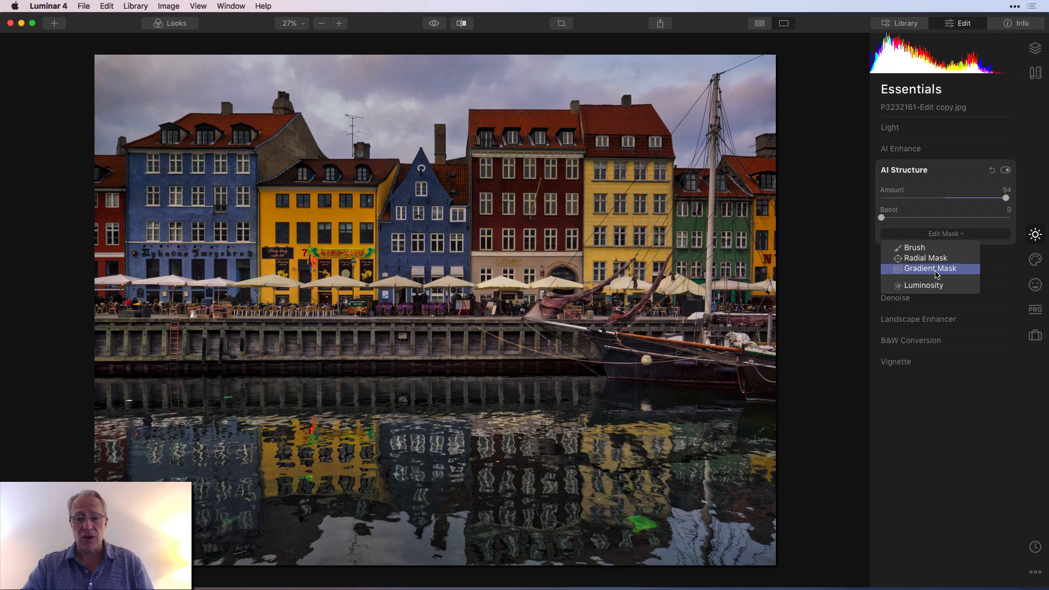
click(929, 269)
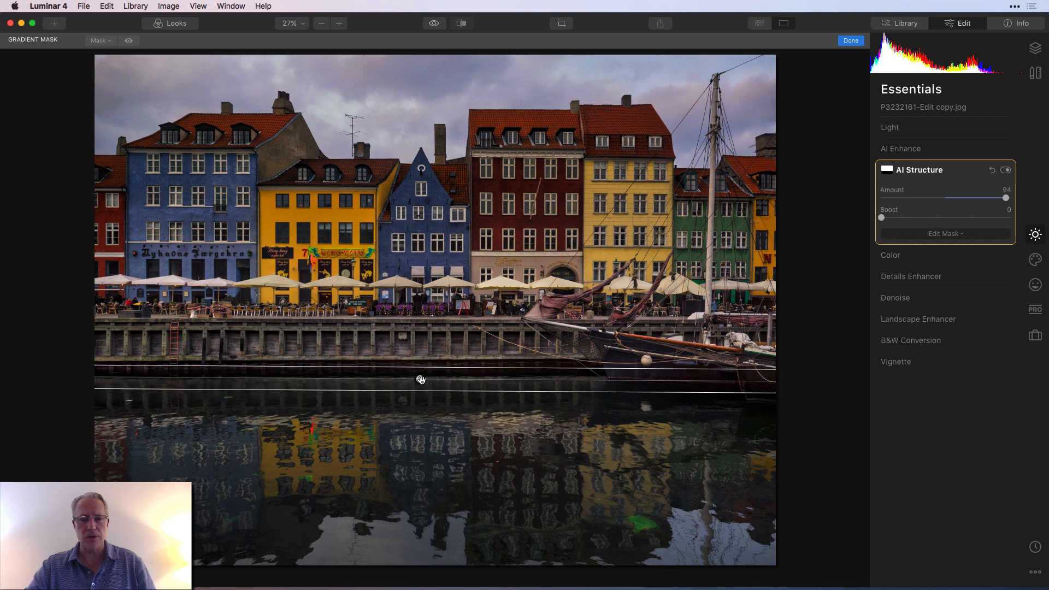
click(129, 41)
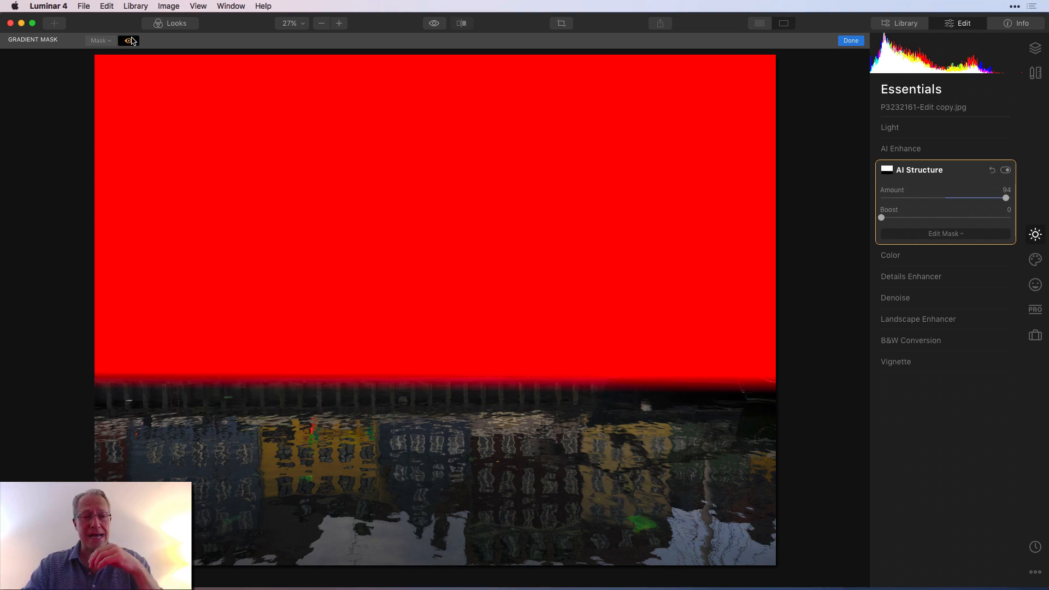
click(129, 41)
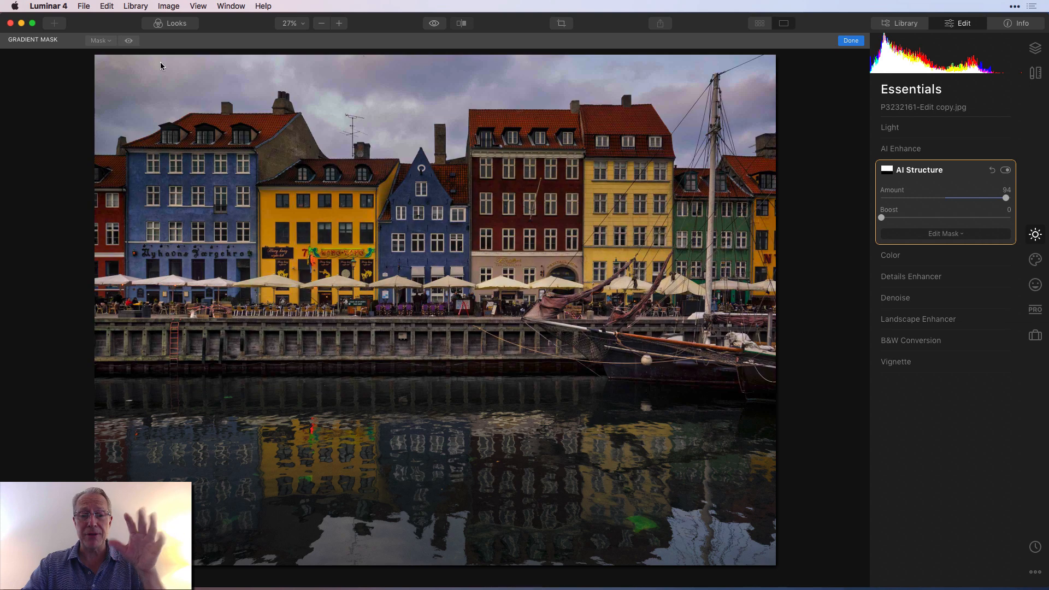
mouse_move(850, 40)
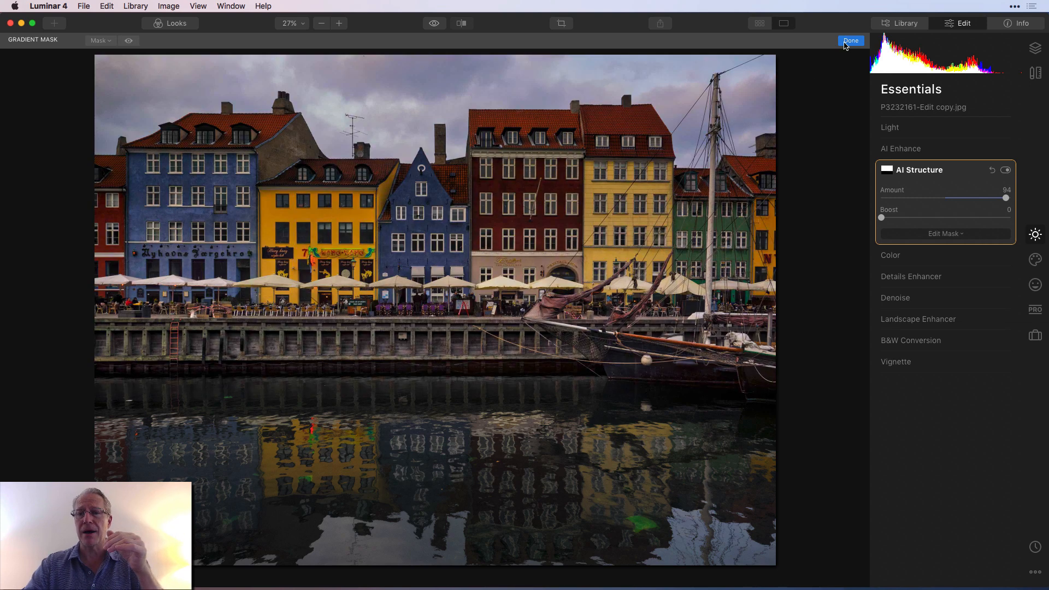
click(850, 41)
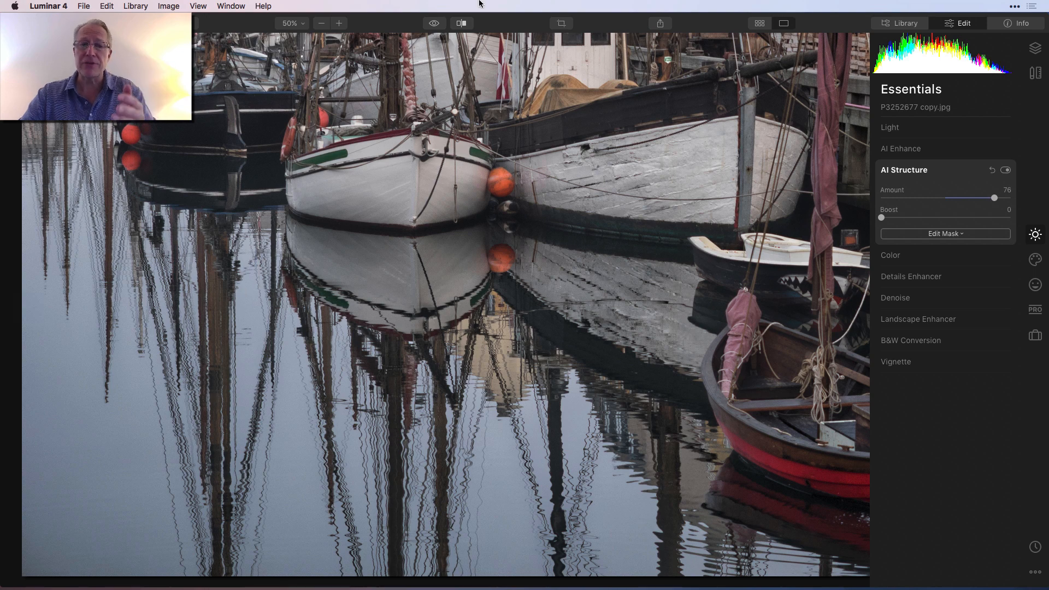
View the boats photo with AI Structure 51, boost 34 and zoom in to inspect the boats.
click(432, 23)
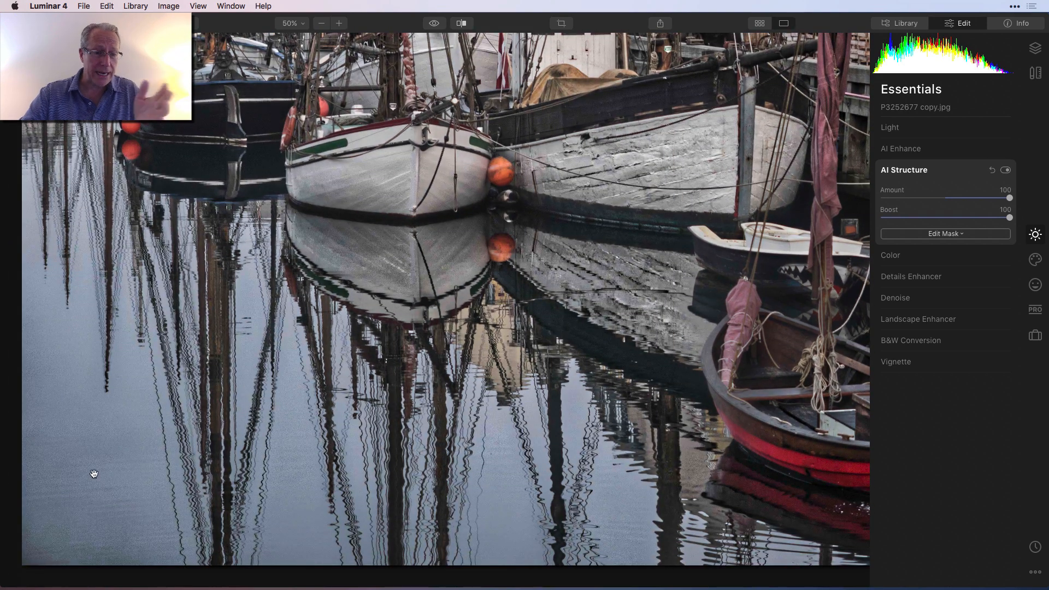
mouse_move(124, 465)
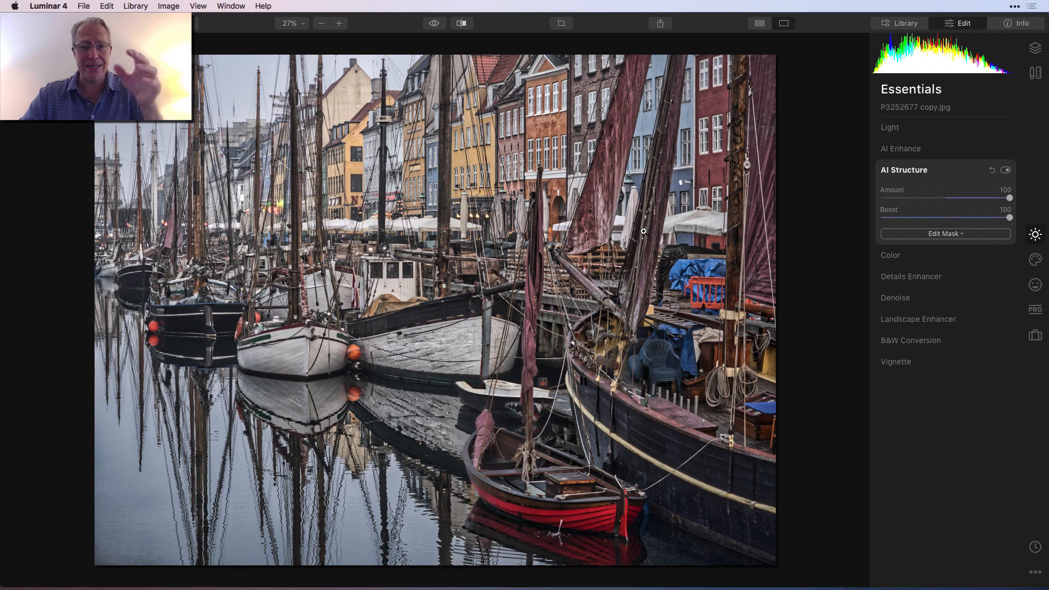
mouse_move(555, 349)
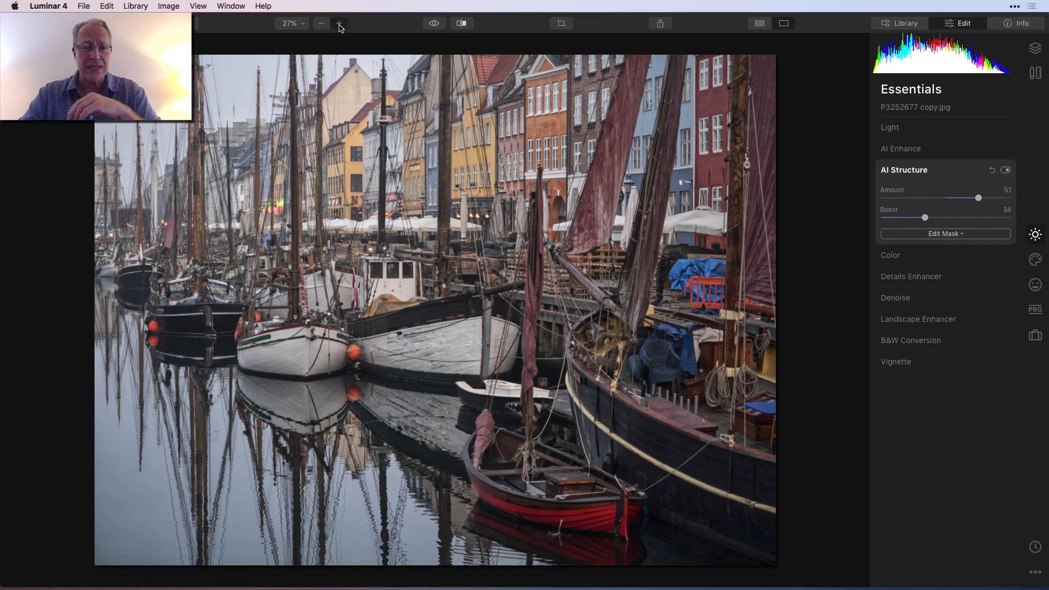
click(339, 23)
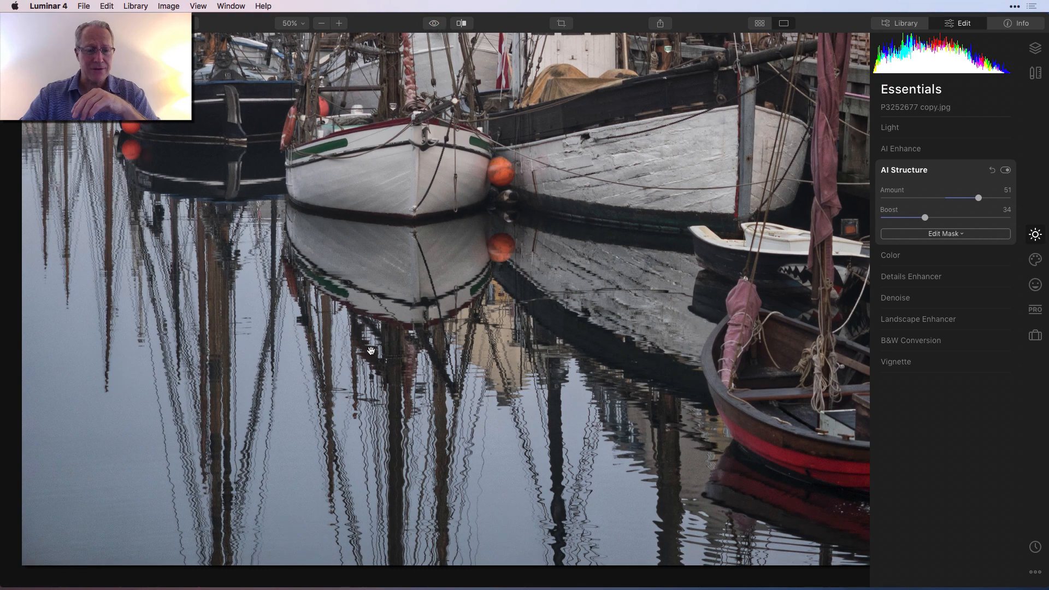
mouse_move(169, 446)
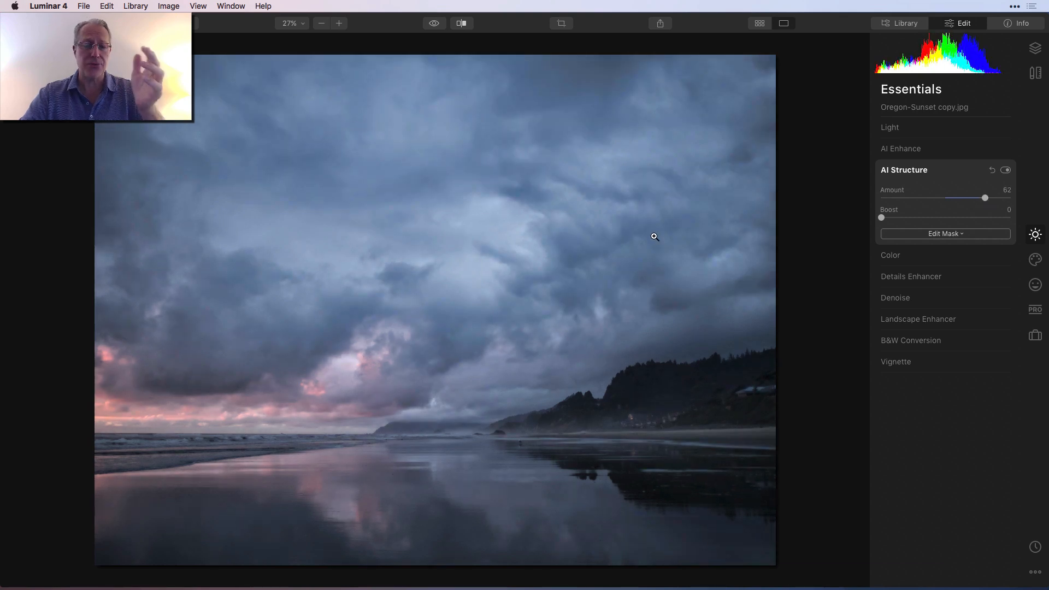
mouse_move(600, 273)
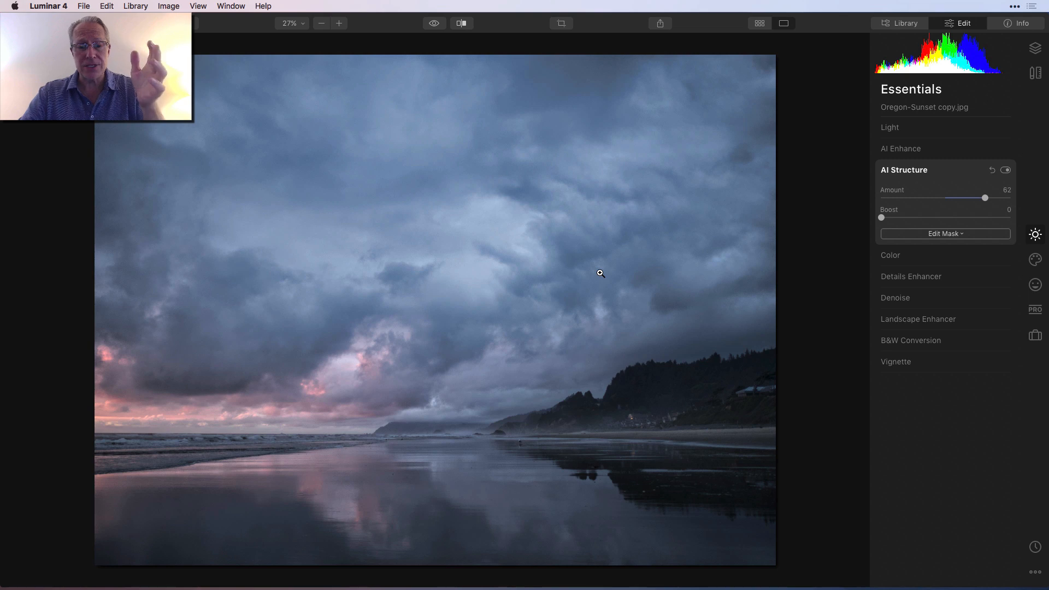
Compare the Oregon beach photo's AI Structure at 62 with the unedited original several times.
click(434, 23)
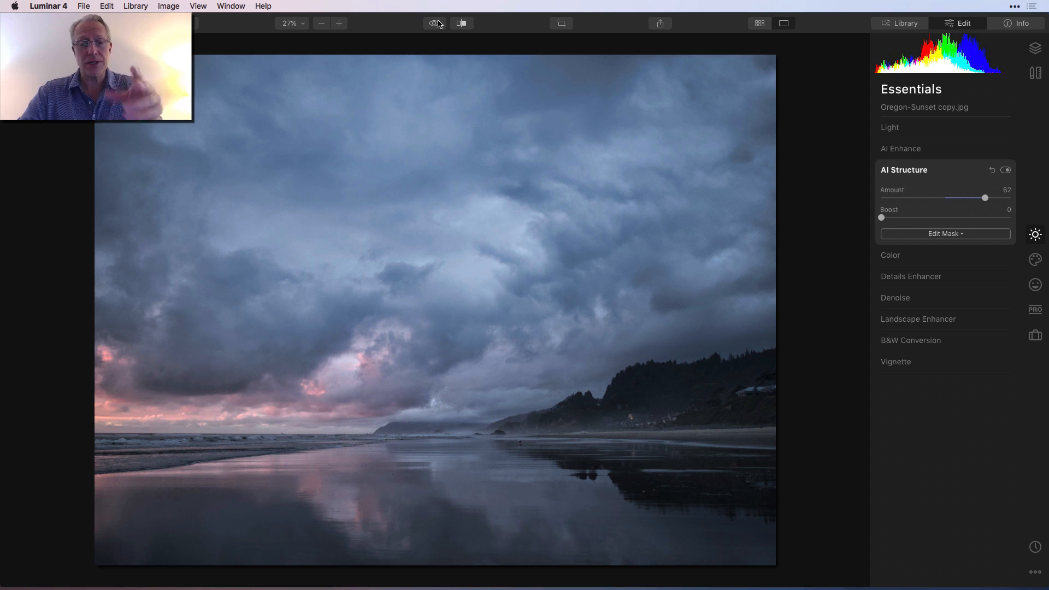
mouse_move(762, 105)
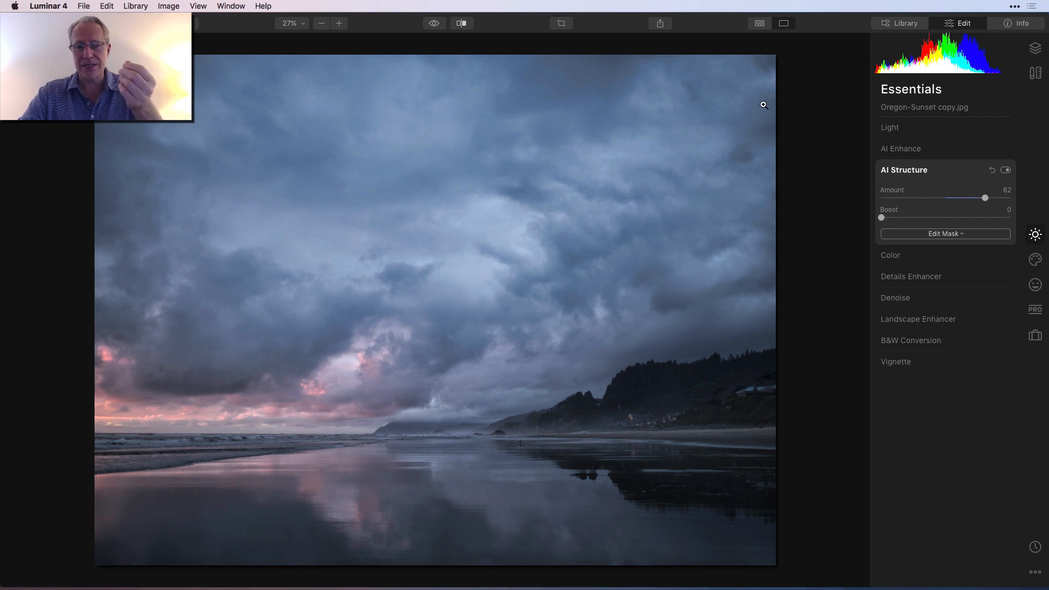
click(433, 23)
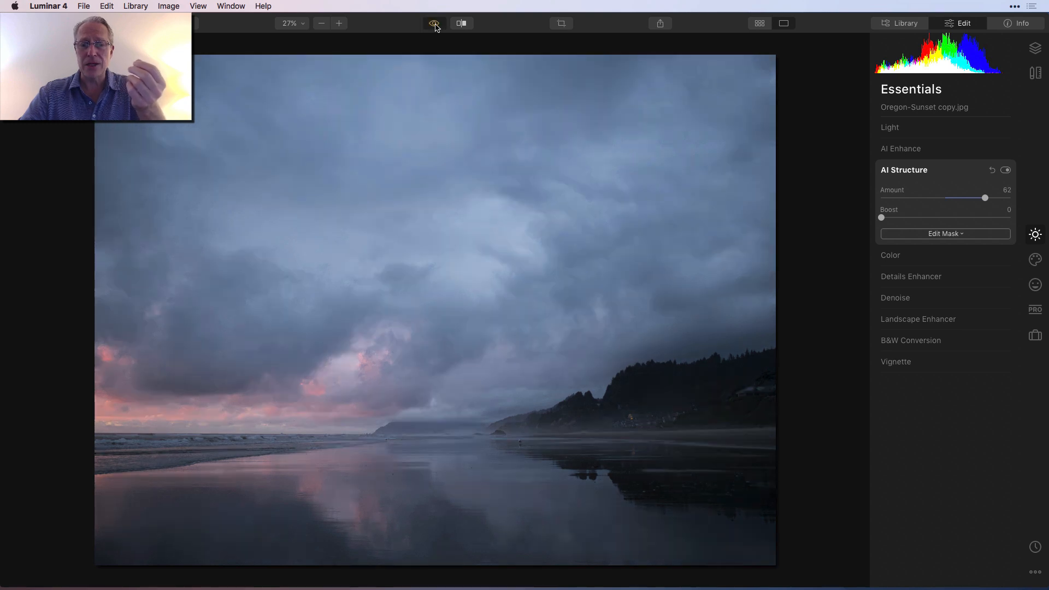
click(434, 23)
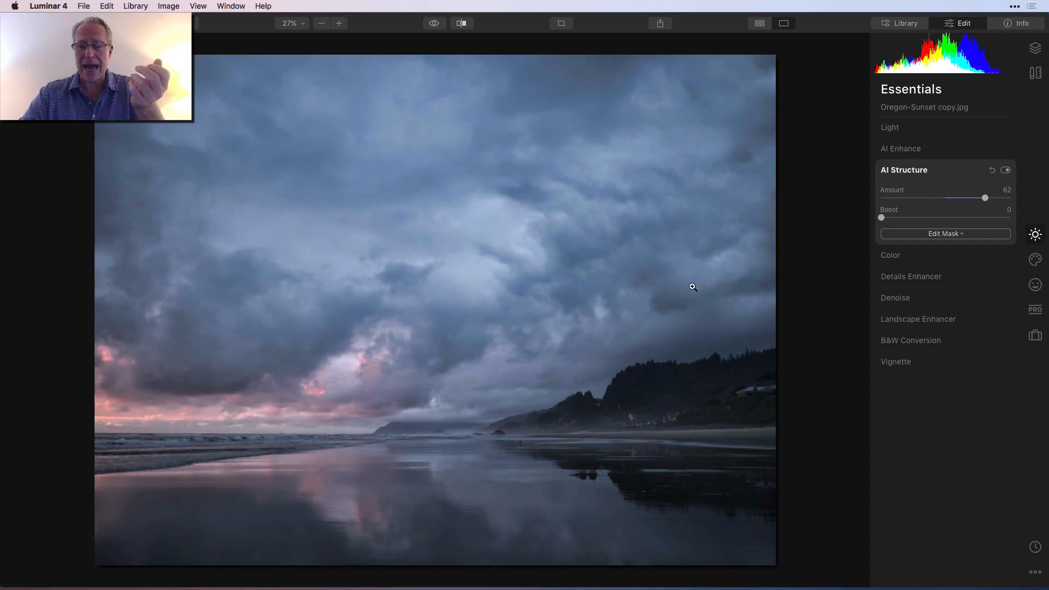
mouse_move(725, 421)
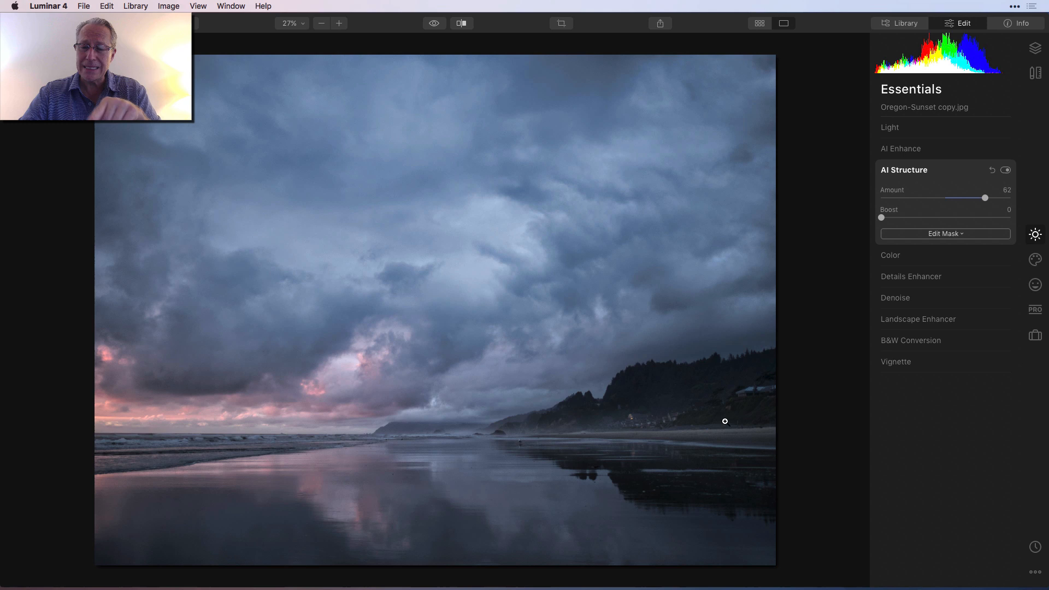
mouse_move(440, 58)
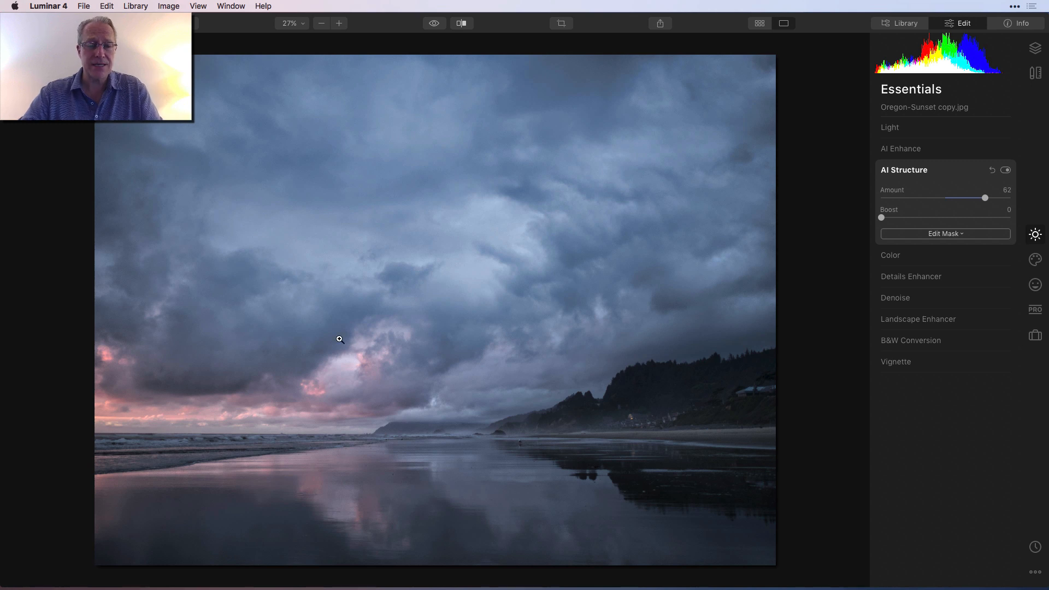
mouse_move(416, 52)
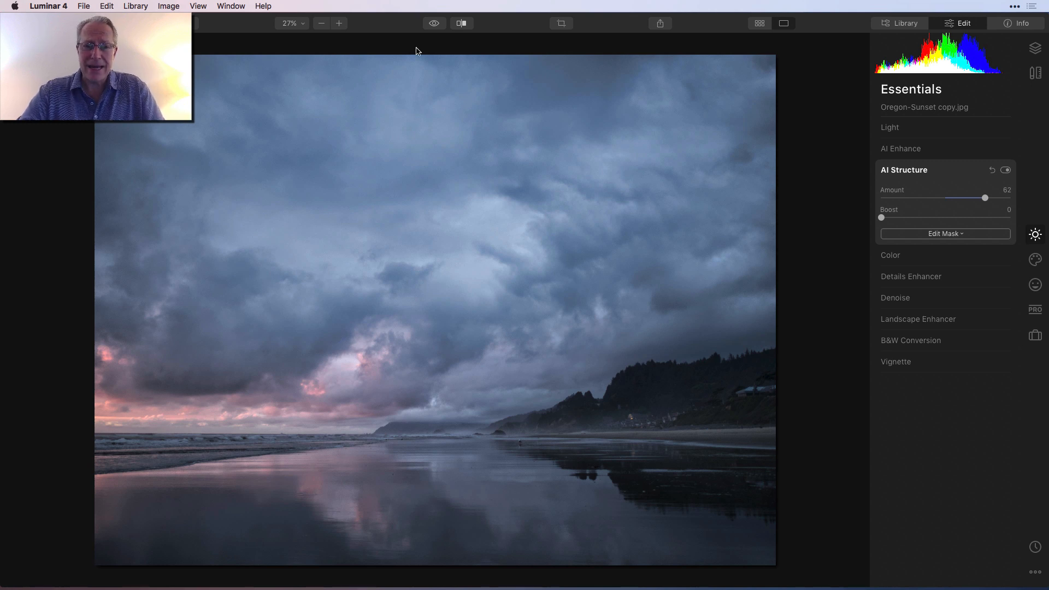
click(434, 23)
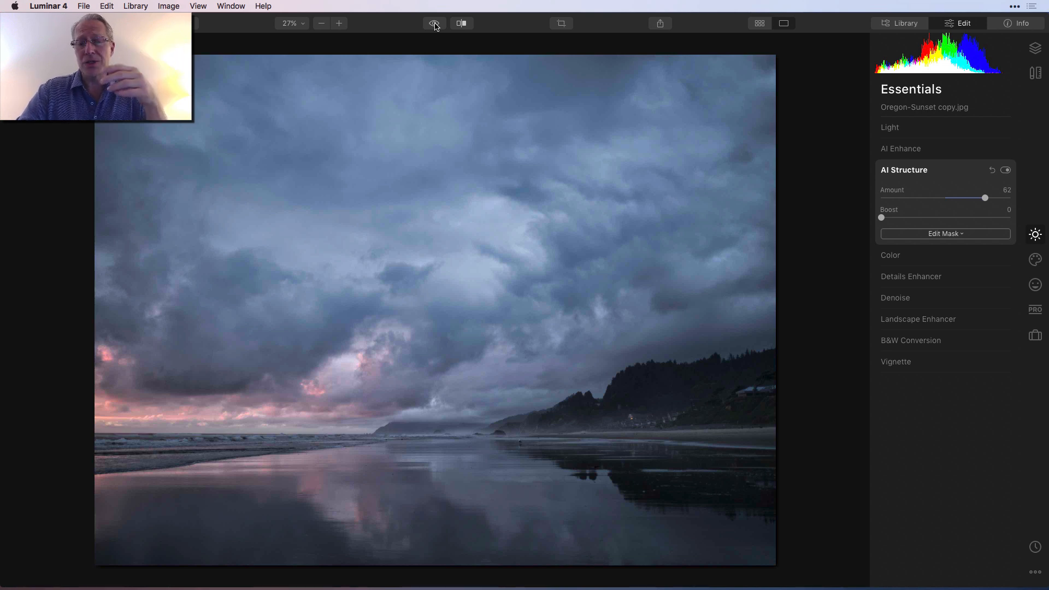
click(434, 22)
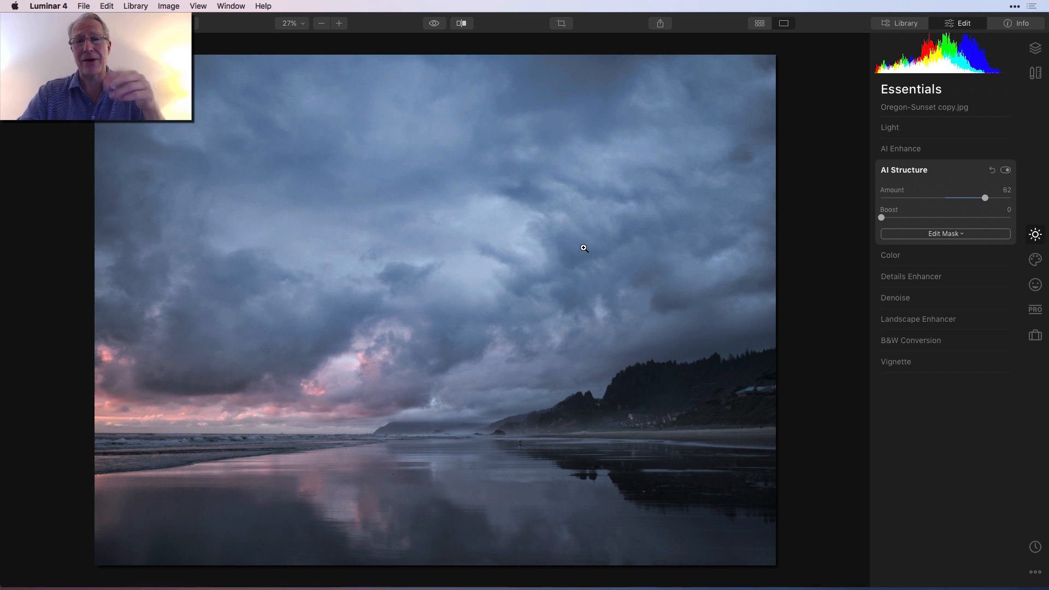
mouse_move(460, 105)
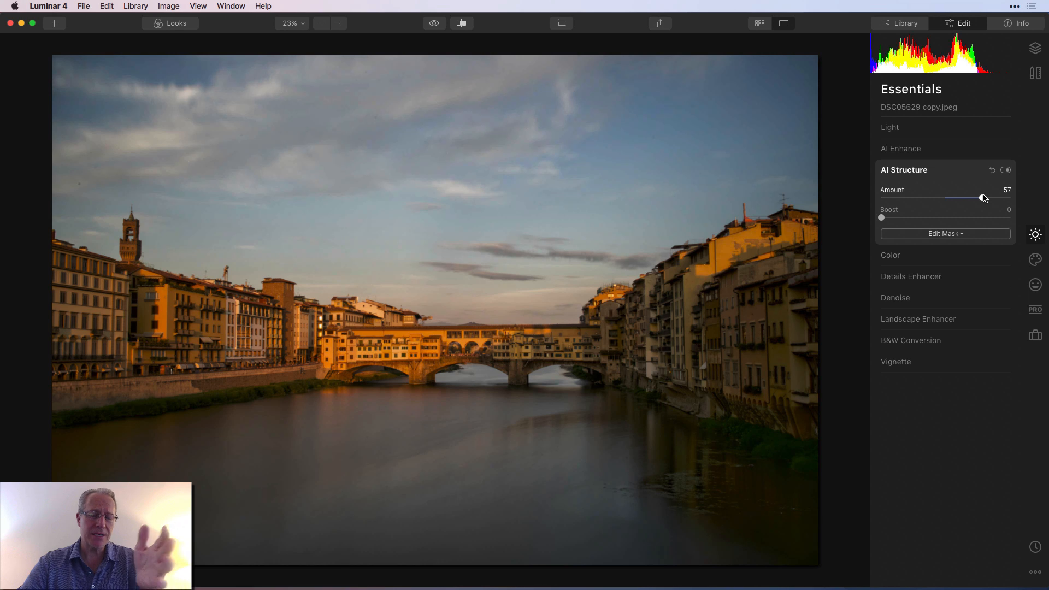
mouse_move(412, 130)
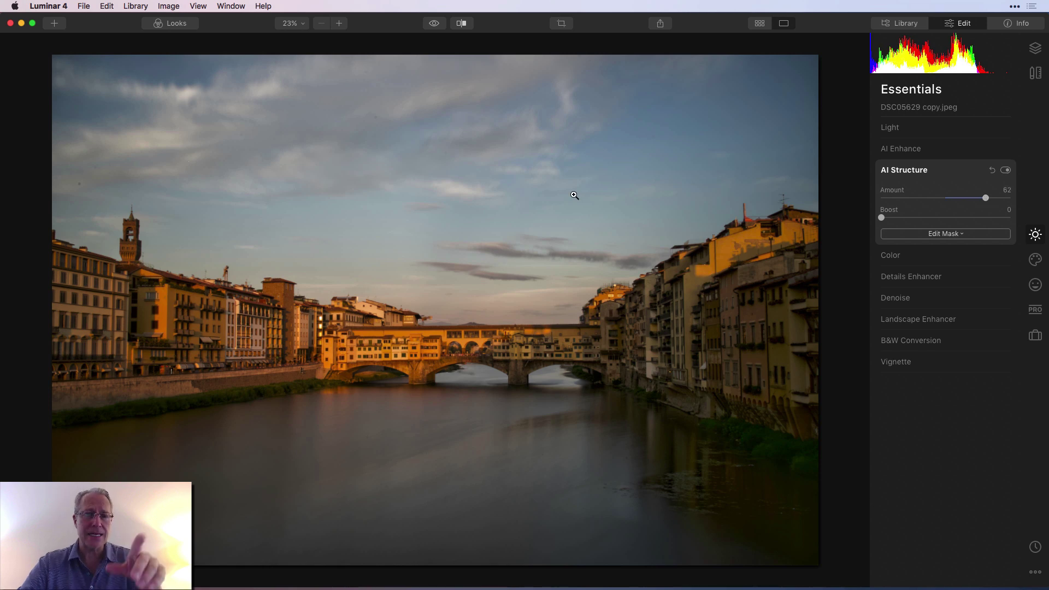
Check the Florence bridge photo's AI Structure at 62 against the unedited version.
click(434, 23)
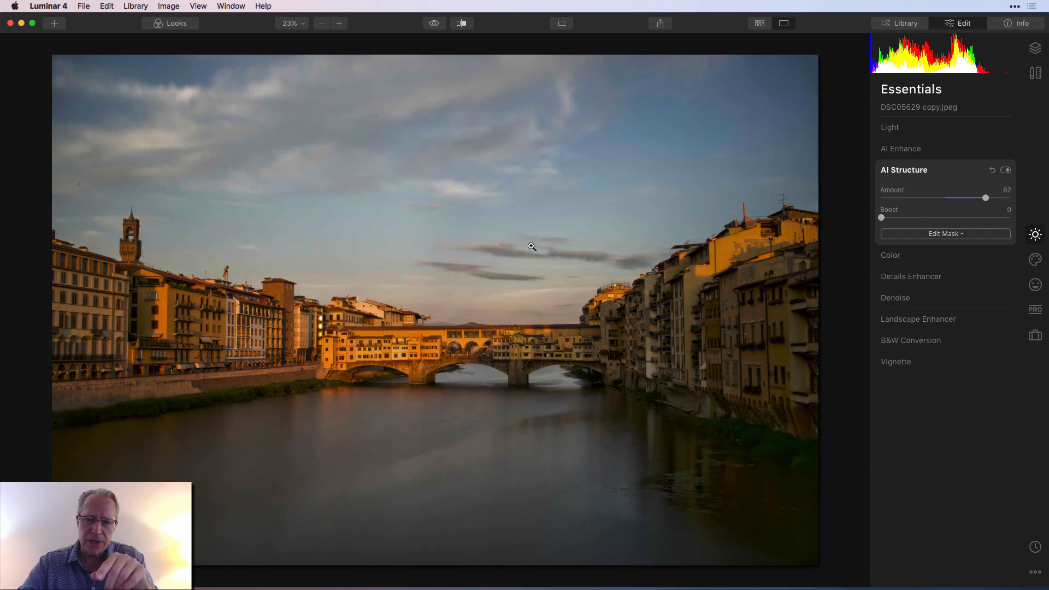
mouse_move(438, 32)
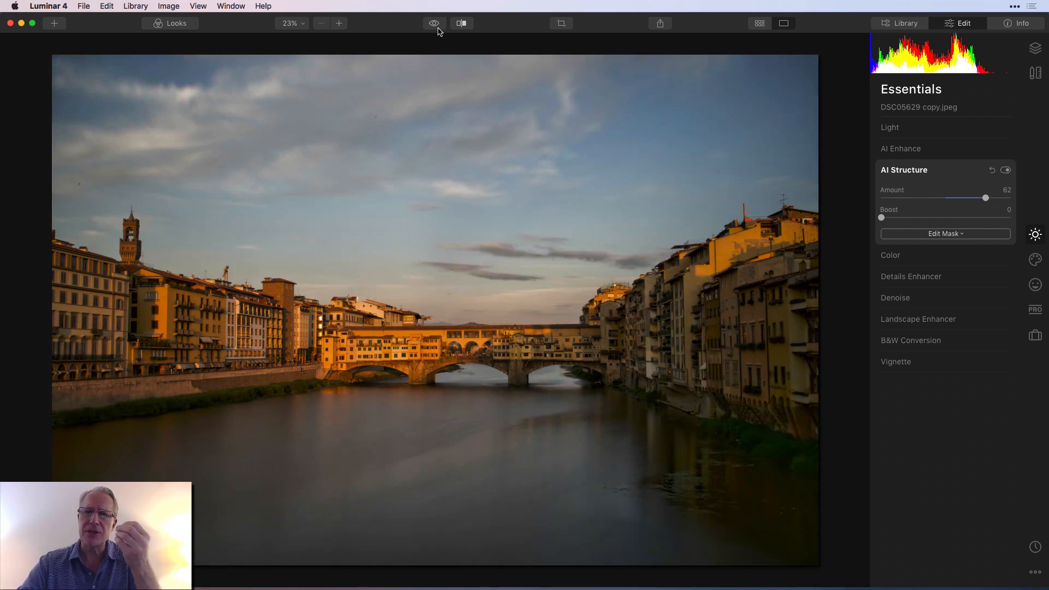
click(433, 23)
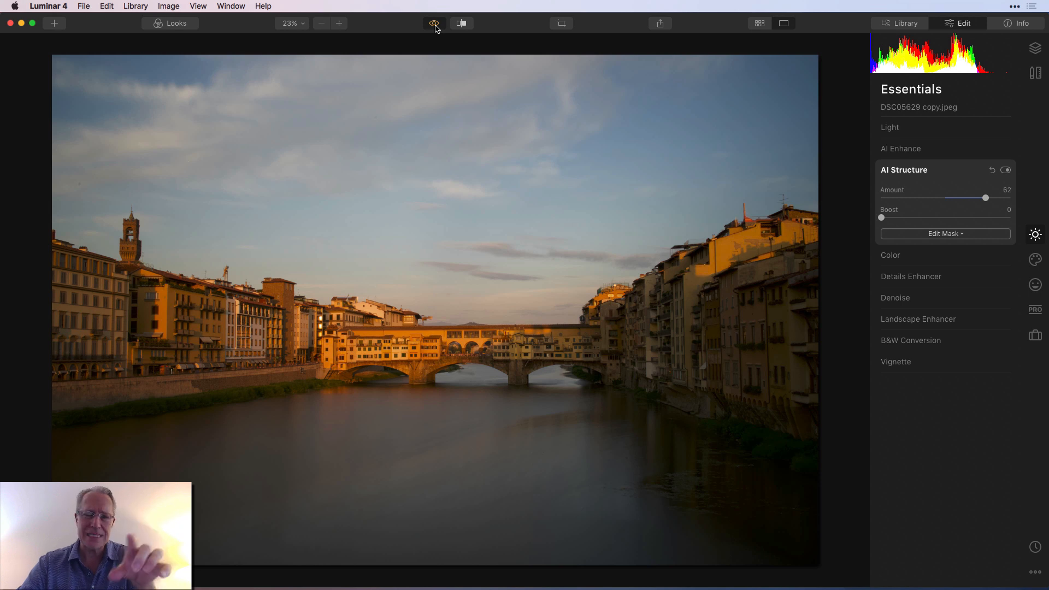
click(434, 23)
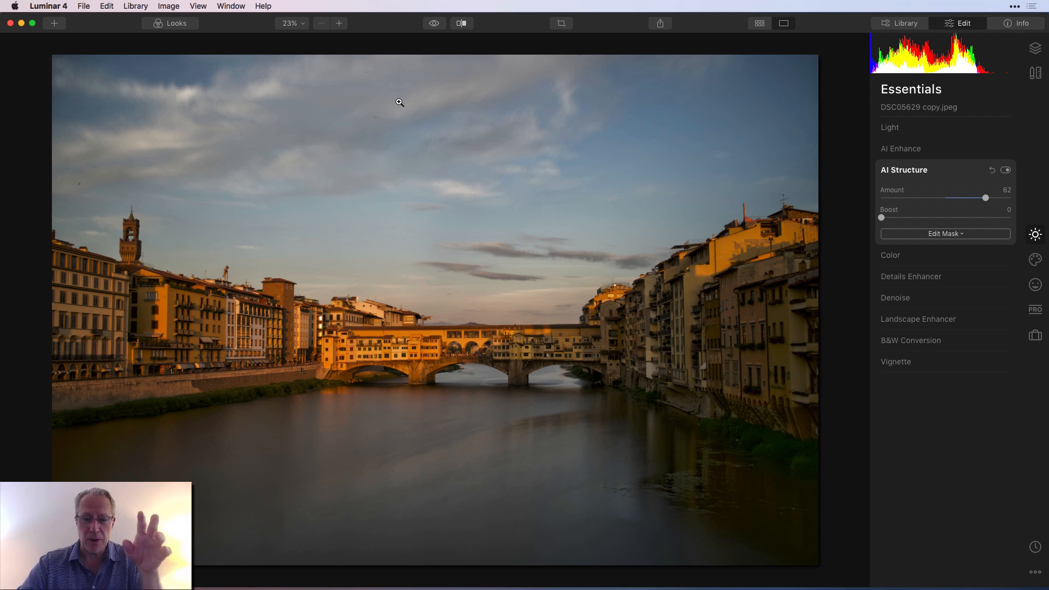
mouse_move(337, 528)
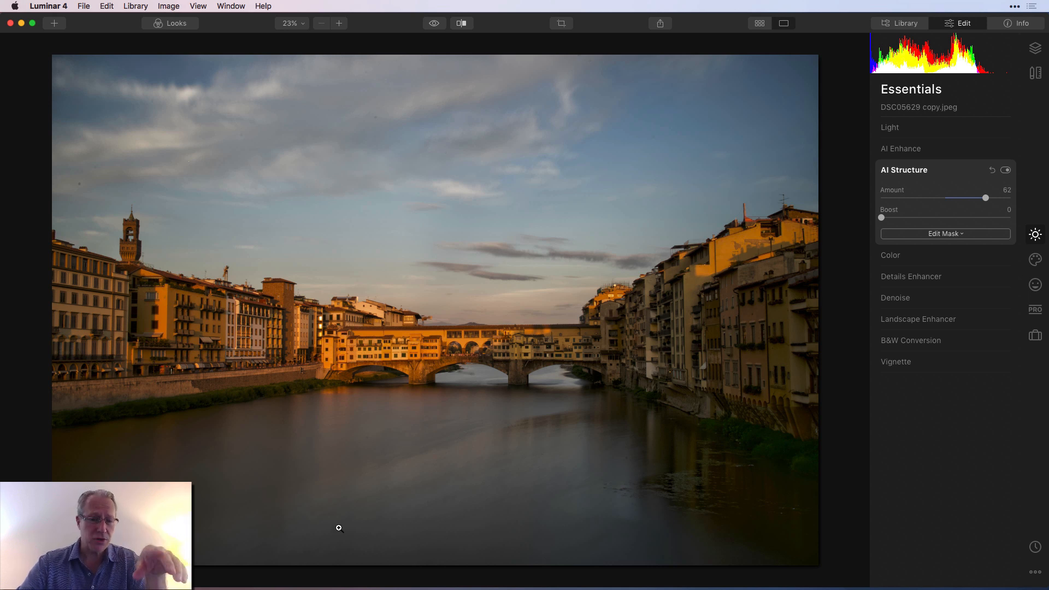
click(434, 23)
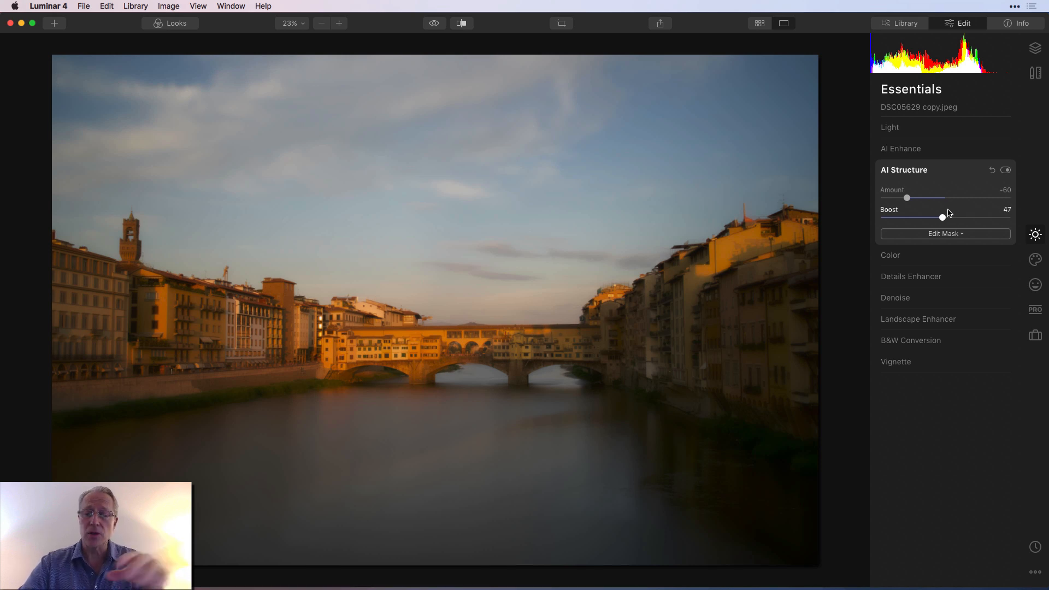
Bring up the Edit Mask choices for the -60, boost 47 softening effect.
click(944, 234)
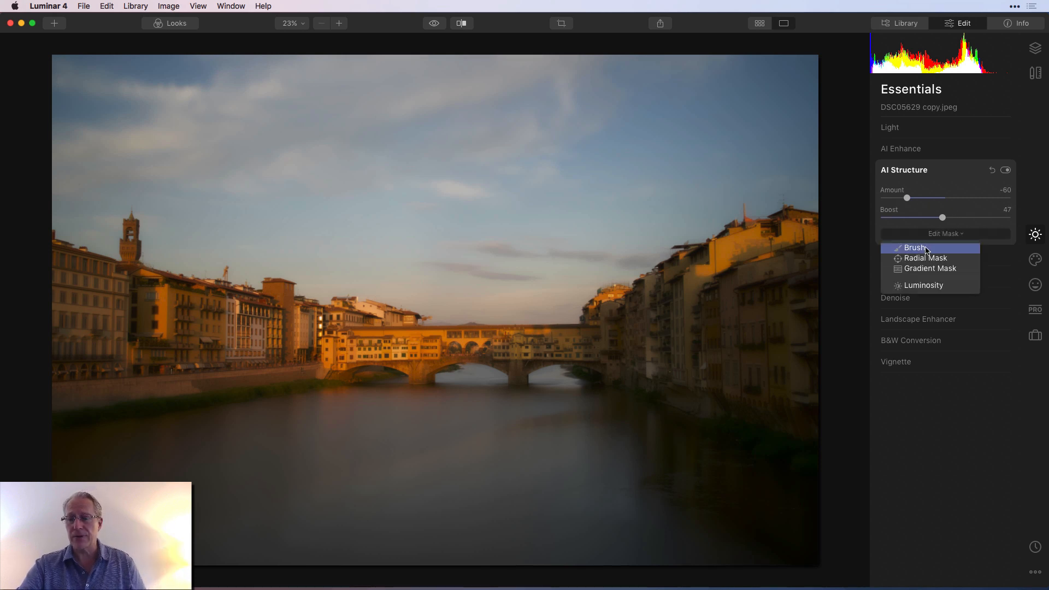
Brush-erase the softening AI Structure from the right-hand buildings and finish the mask.
click(916, 248)
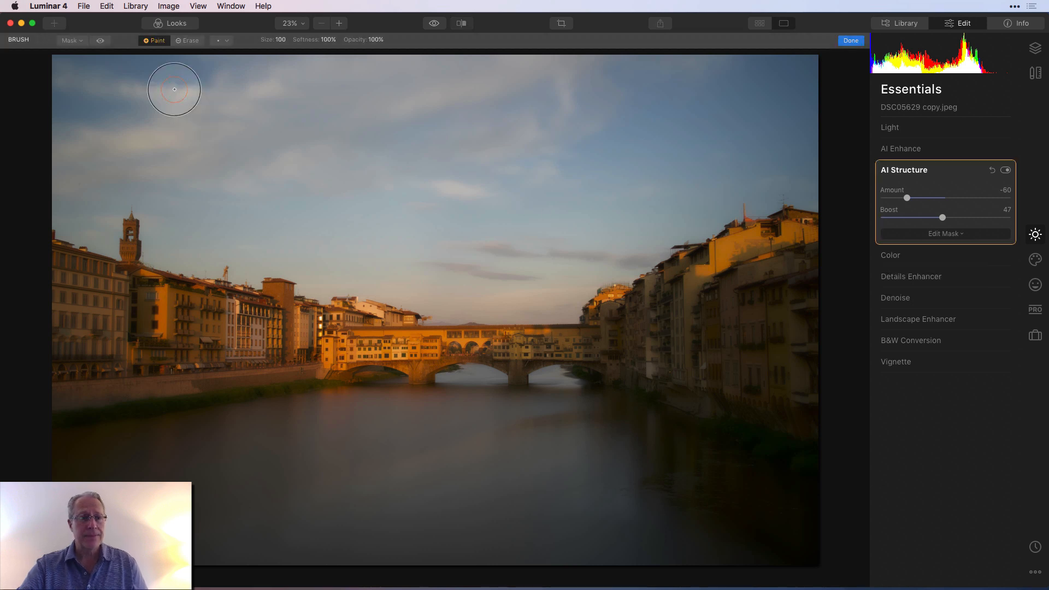
click(190, 41)
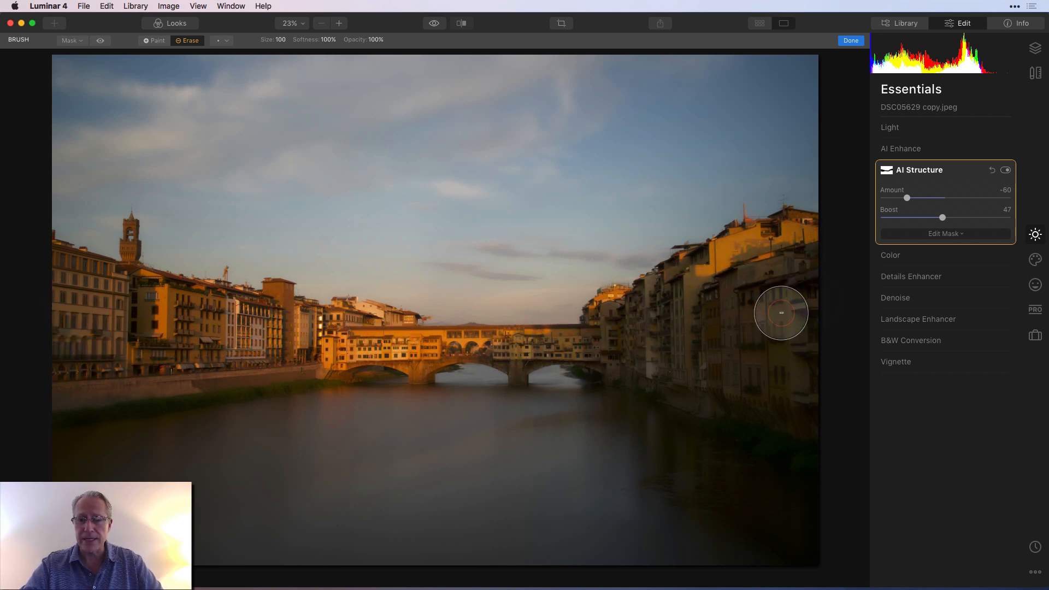
mouse_move(359, 217)
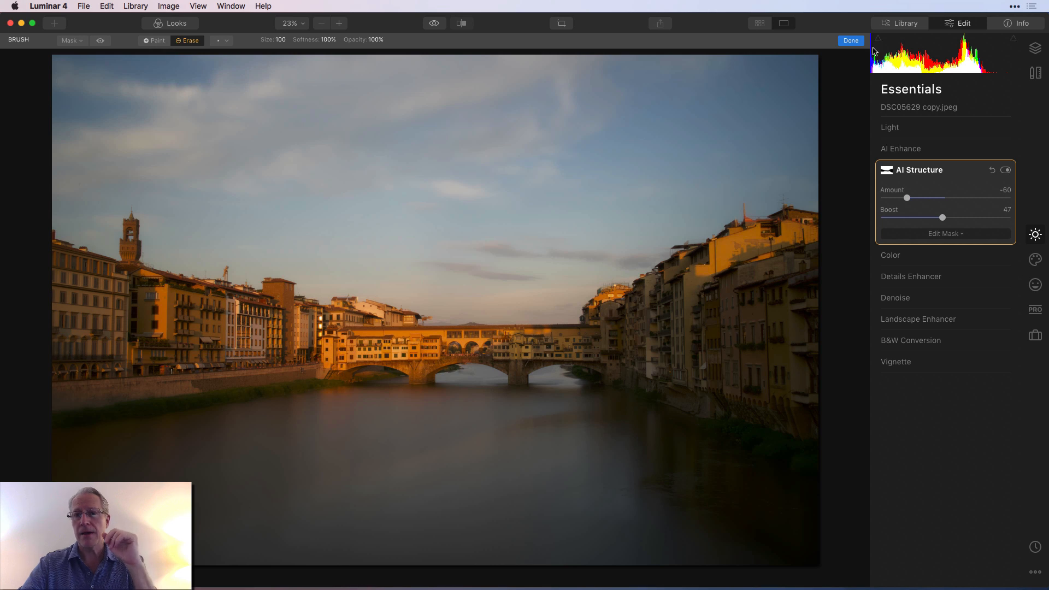
click(851, 41)
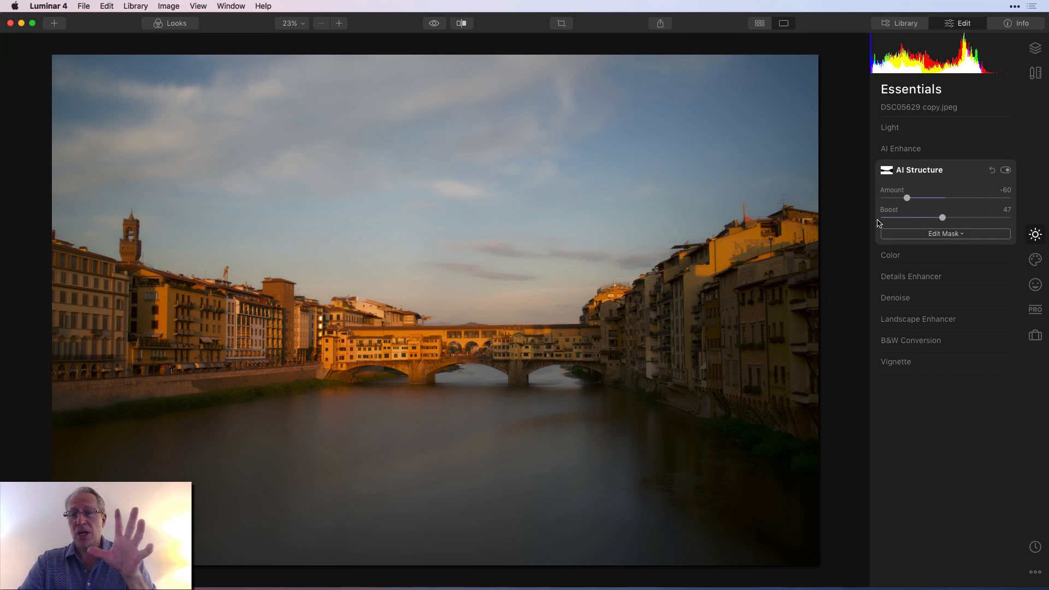
mouse_move(922, 216)
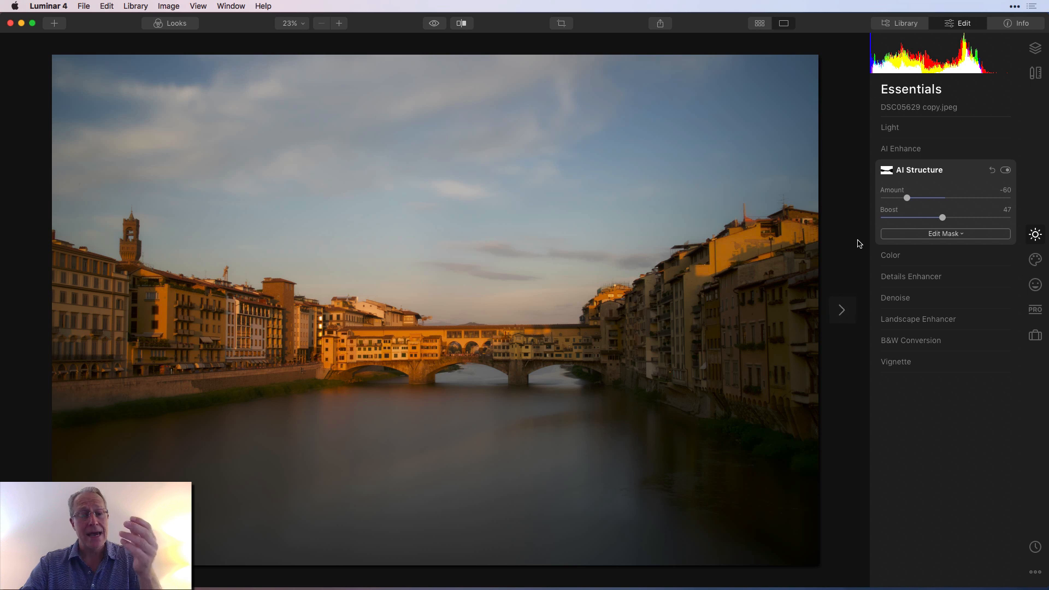
mouse_move(659, 244)
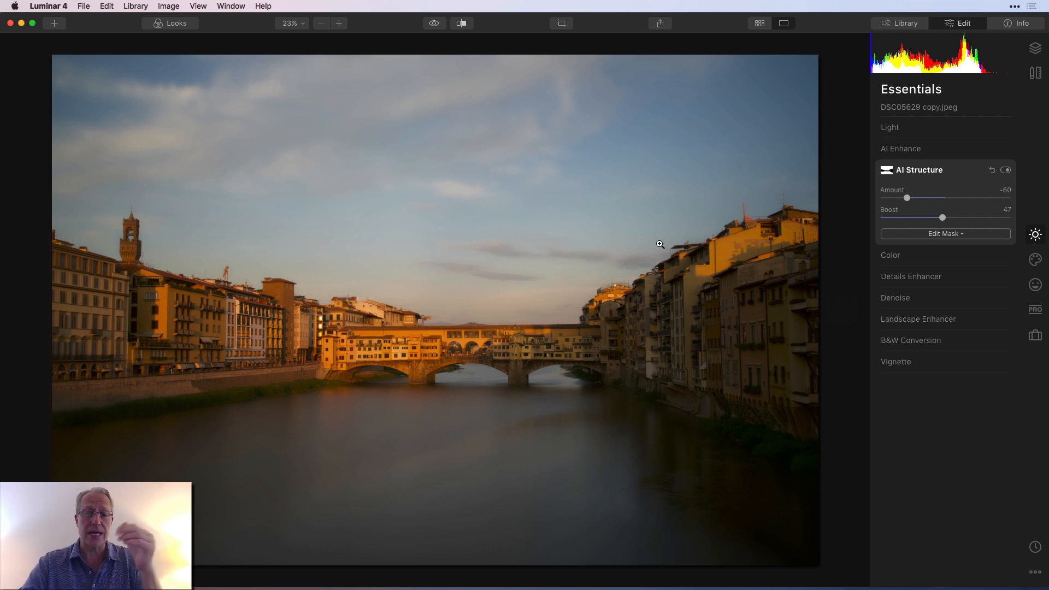
mouse_move(383, 124)
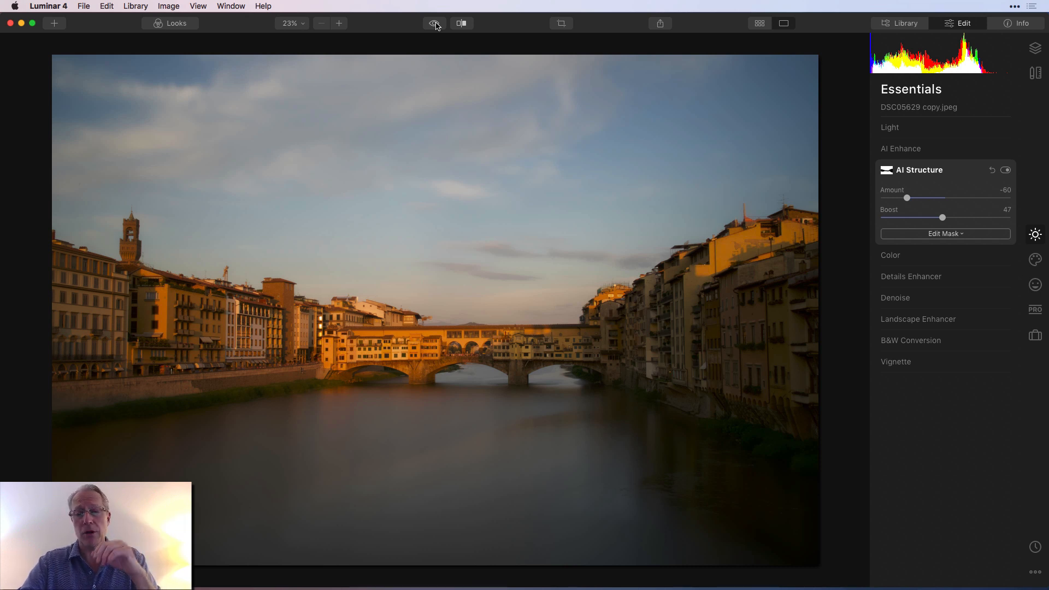
mouse_move(726, 179)
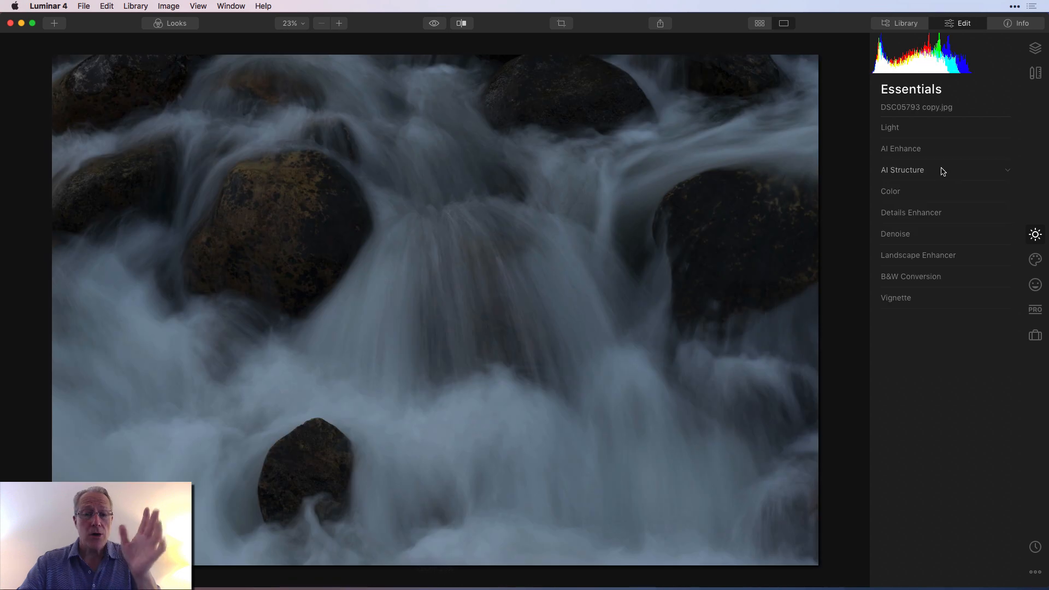
Expand AI Enhance and AI Structure on the waterfall photo to set amount 67.
click(900, 149)
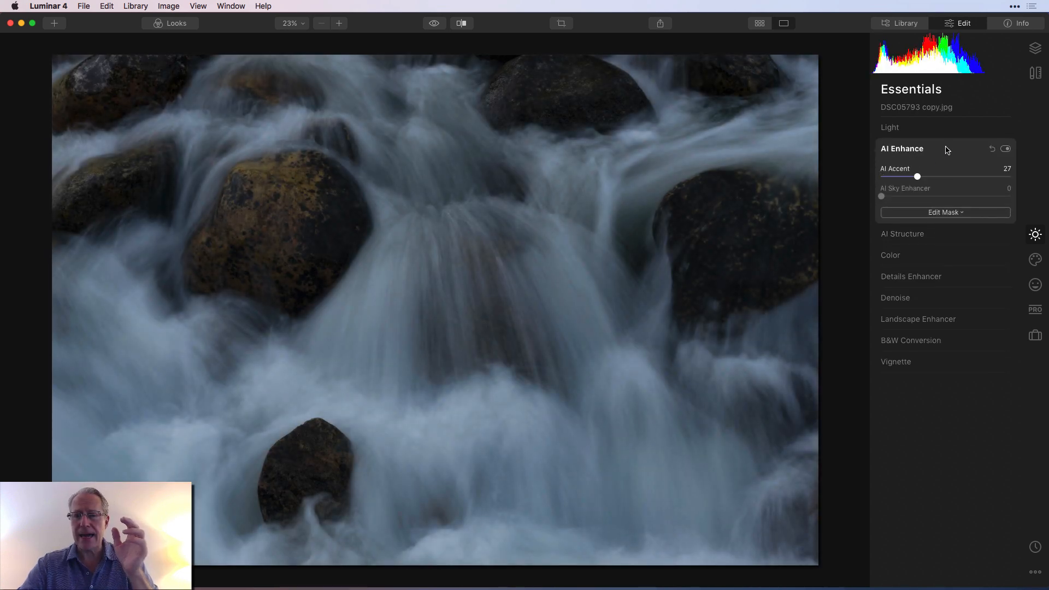
click(904, 234)
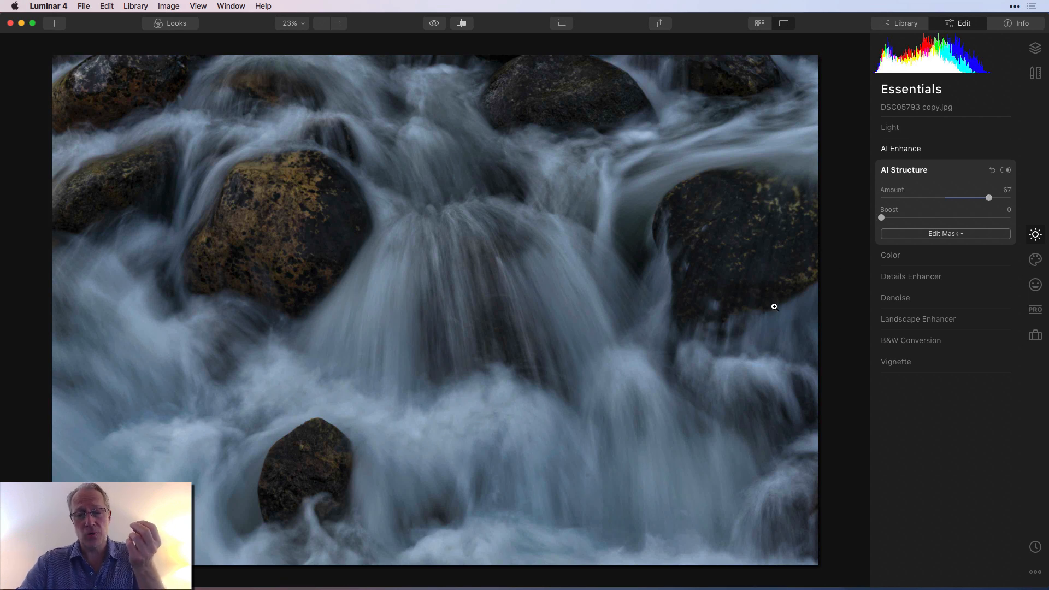
mouse_move(798, 113)
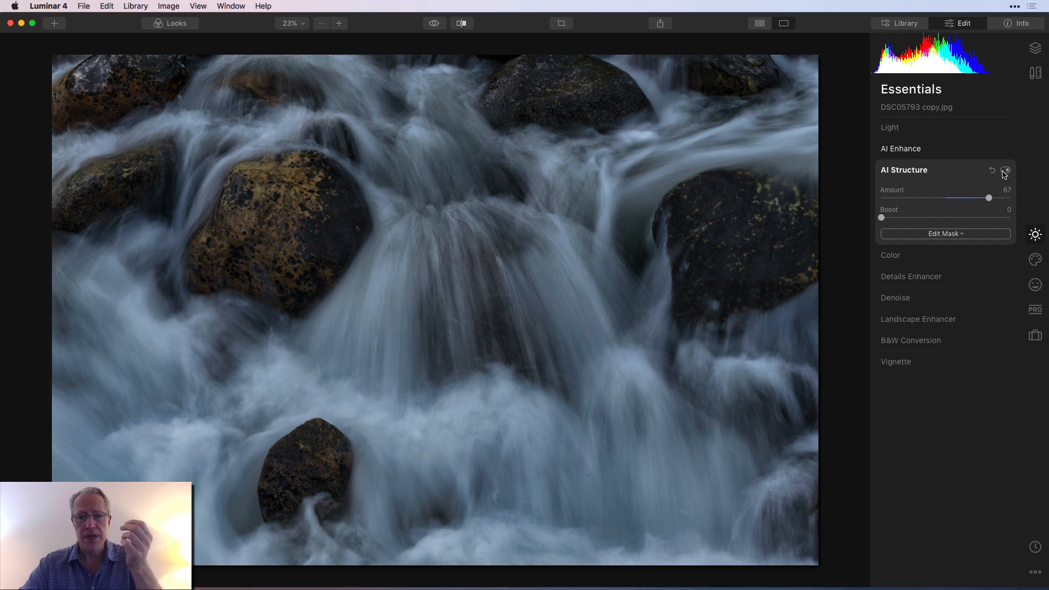
Toggle AI Structure off and on to preview the waterfall without the effect.
click(1005, 170)
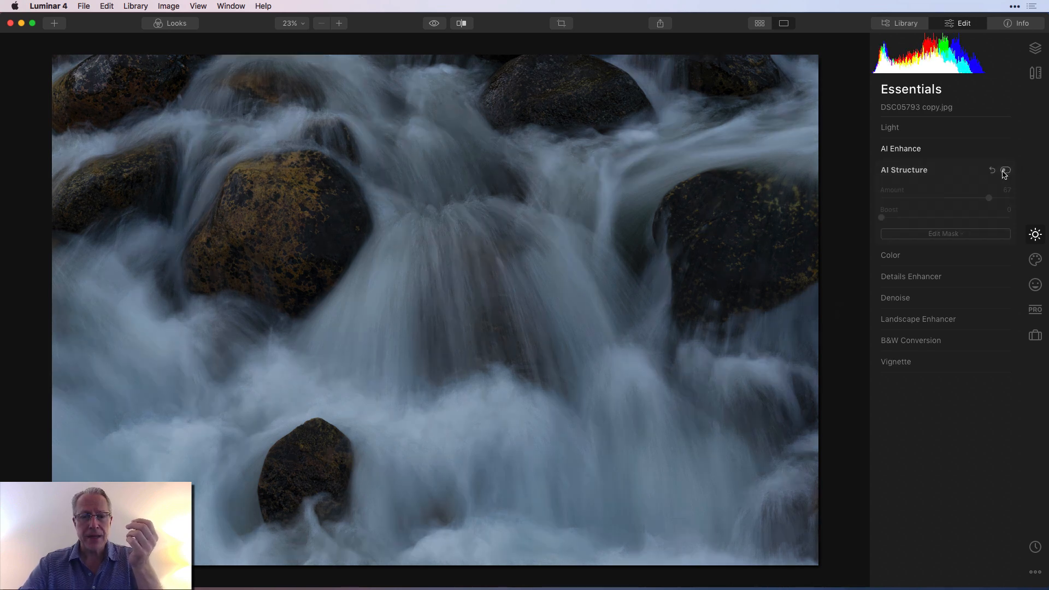
click(1005, 171)
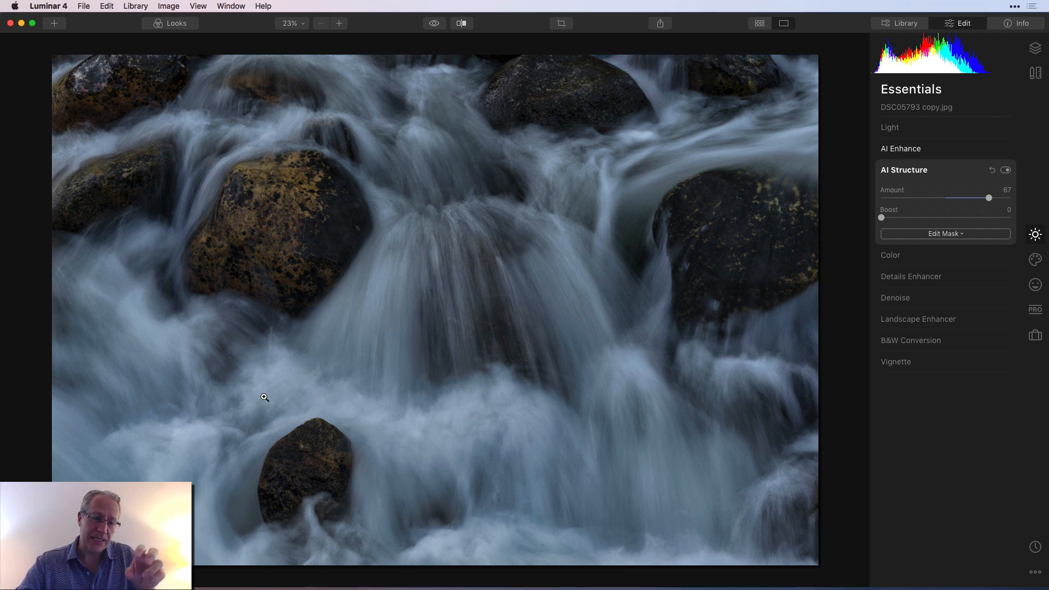
mouse_move(400, 392)
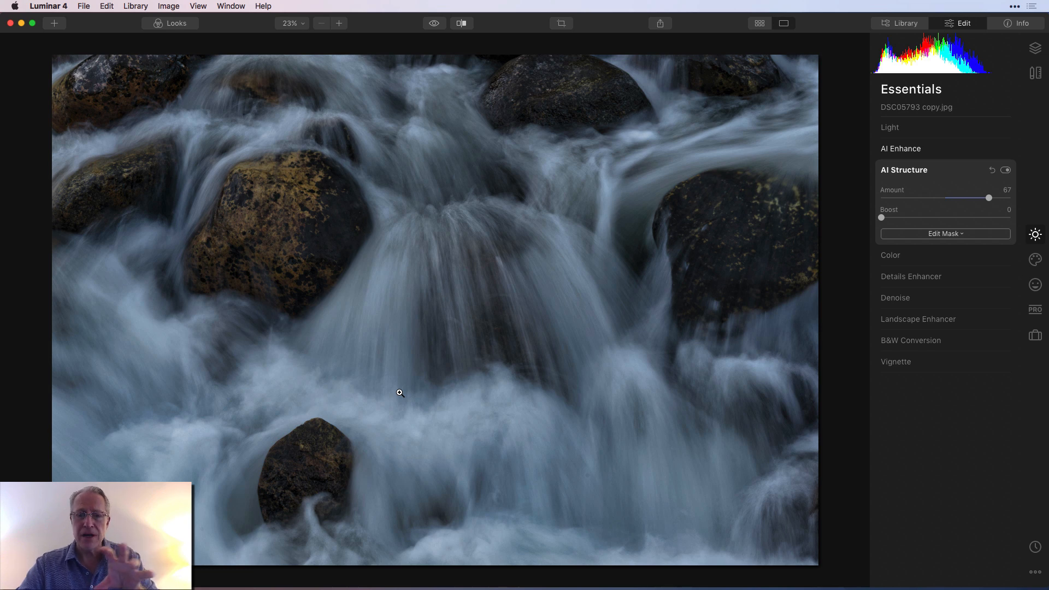
View the waterfall photo's camera and exposure details in Info, then return to Edit.
click(1019, 23)
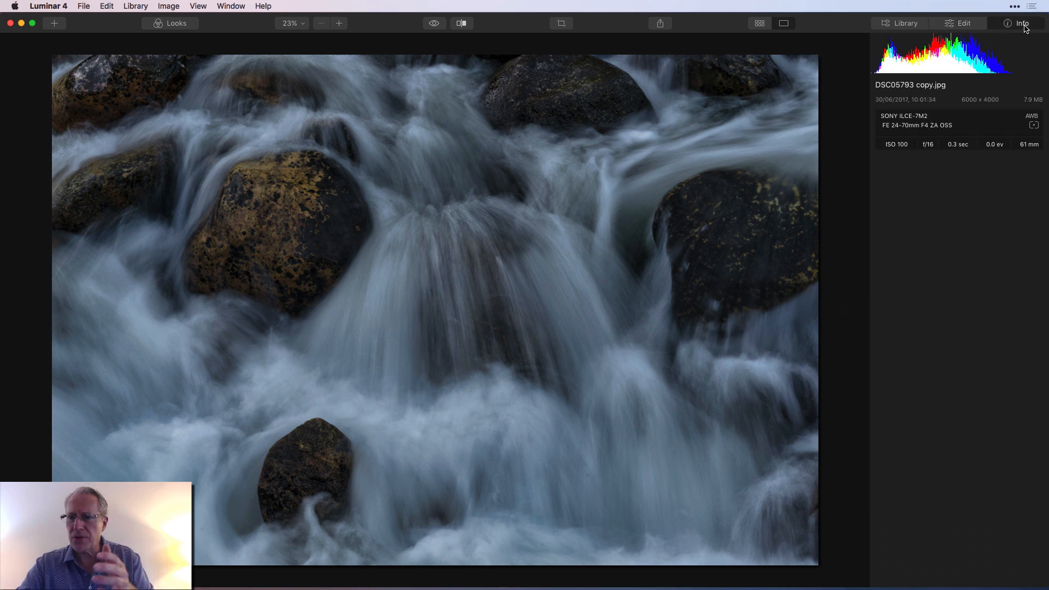
mouse_move(958, 145)
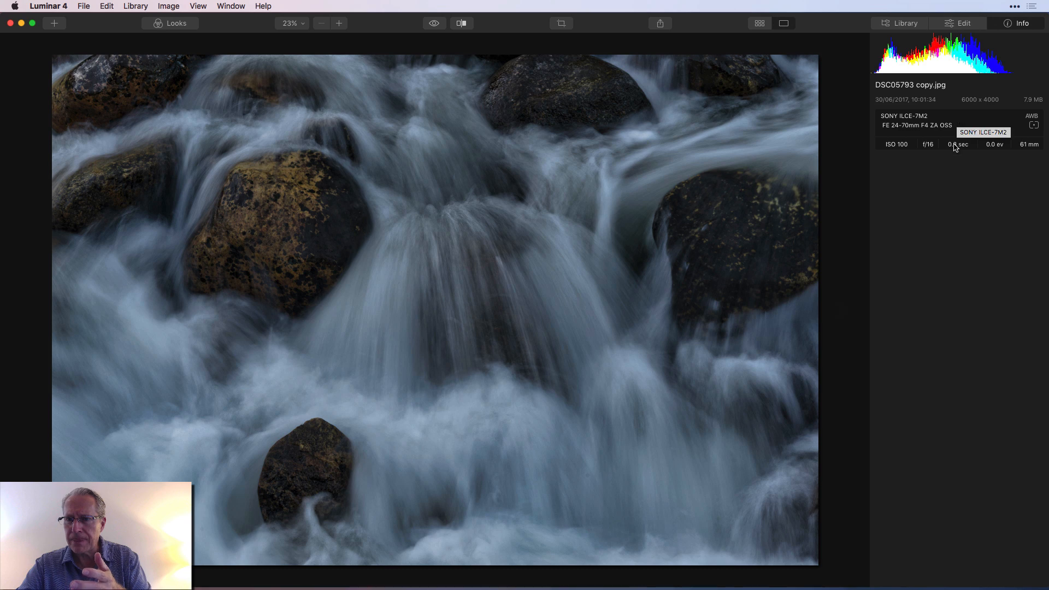
click(963, 23)
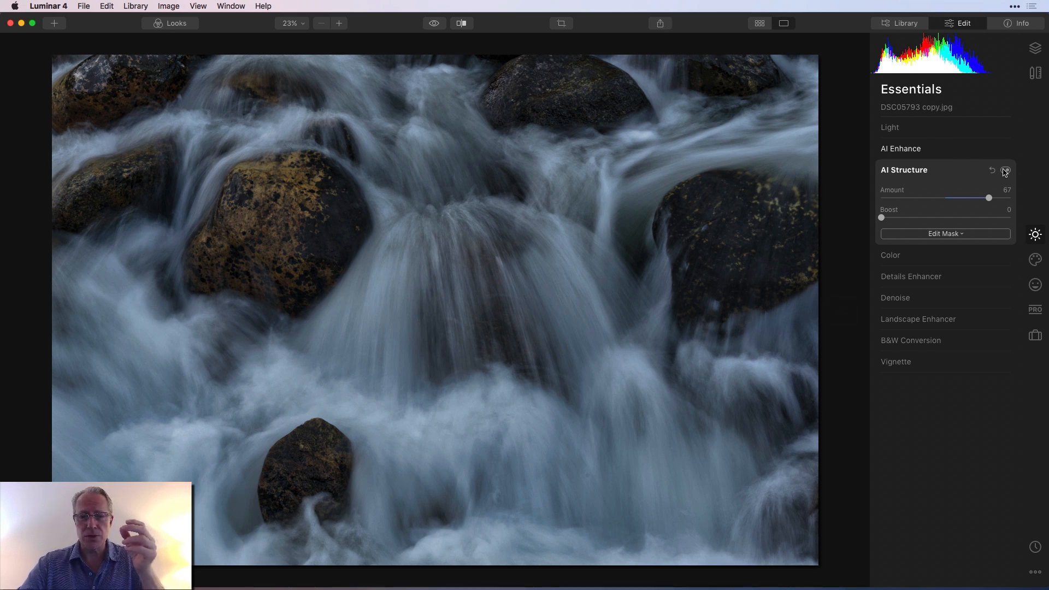
Compare the waterfall again with AI Structure at 67 disabled and re-enabled.
click(1003, 170)
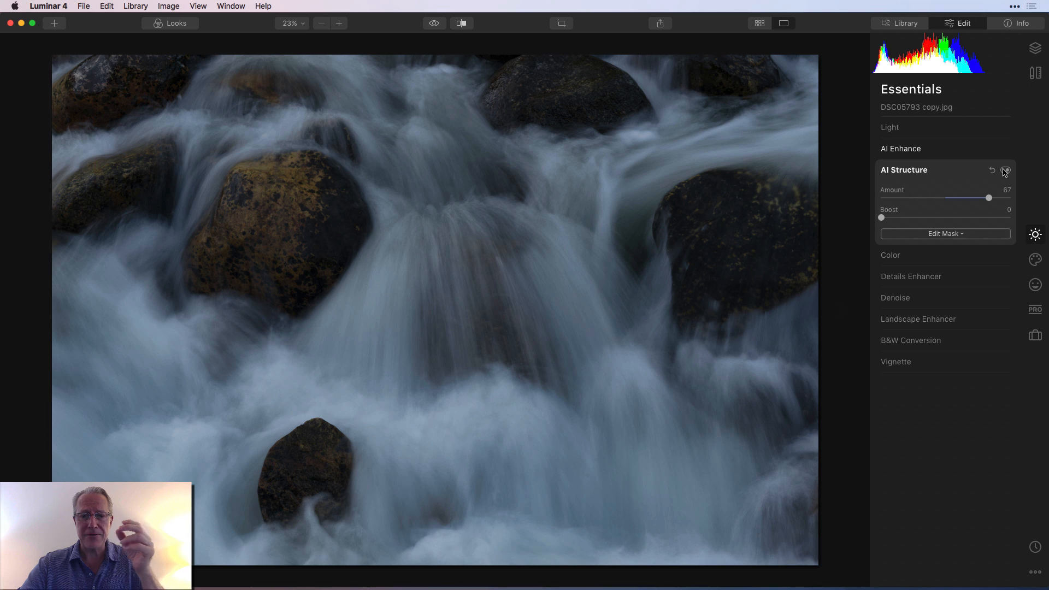
click(1005, 170)
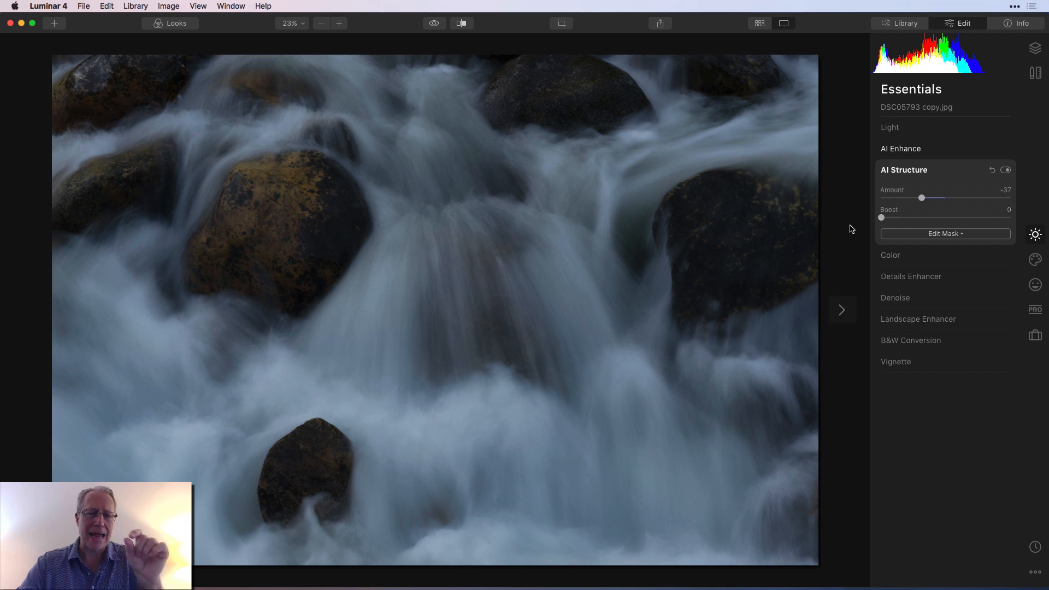
mouse_move(923, 198)
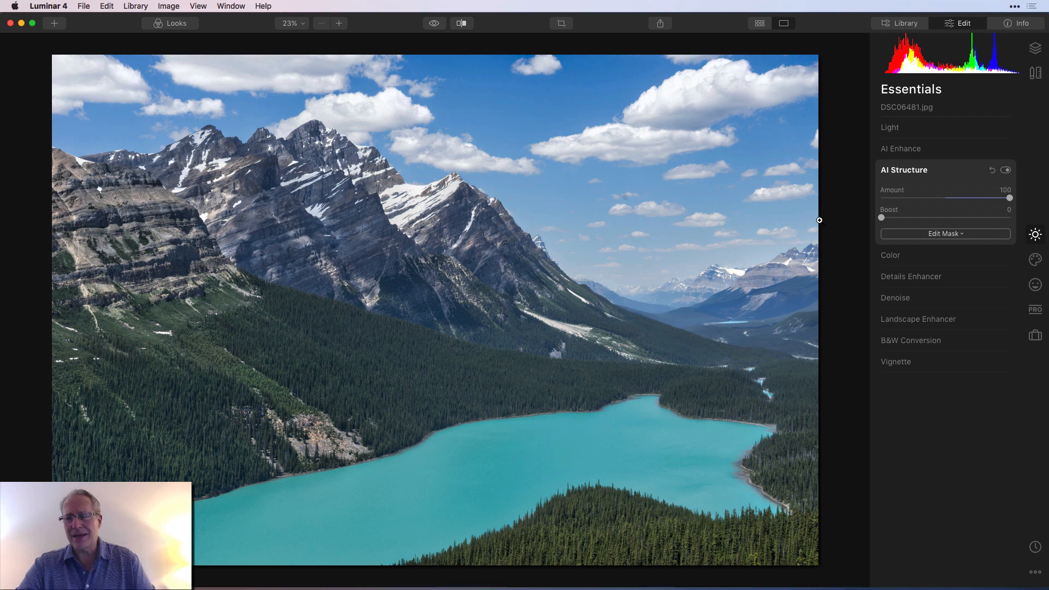
Brush-erase the AI Structure mask over the lake water and finish the mask.
click(944, 234)
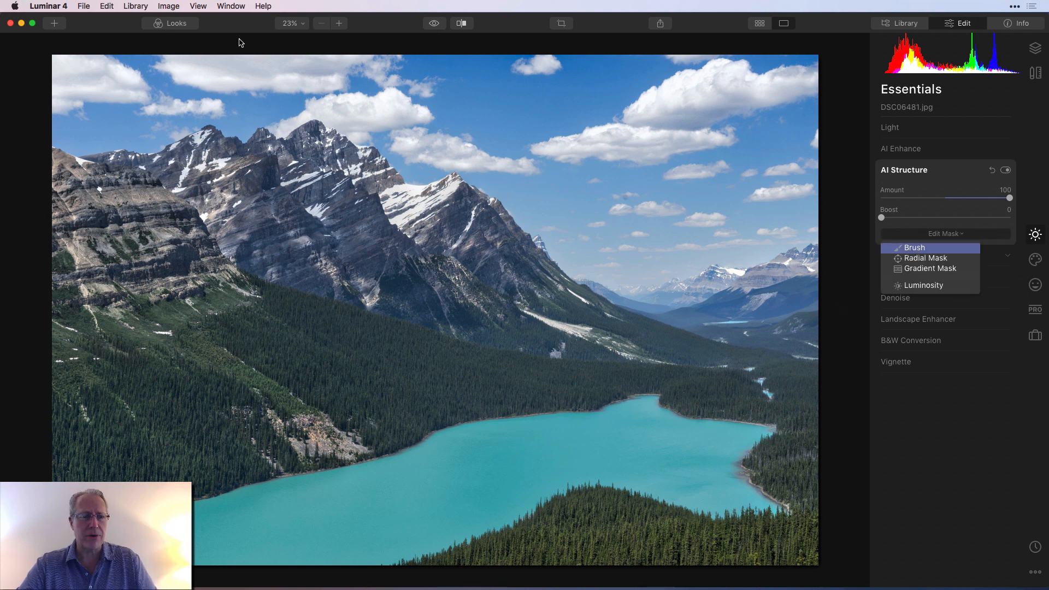
click(913, 249)
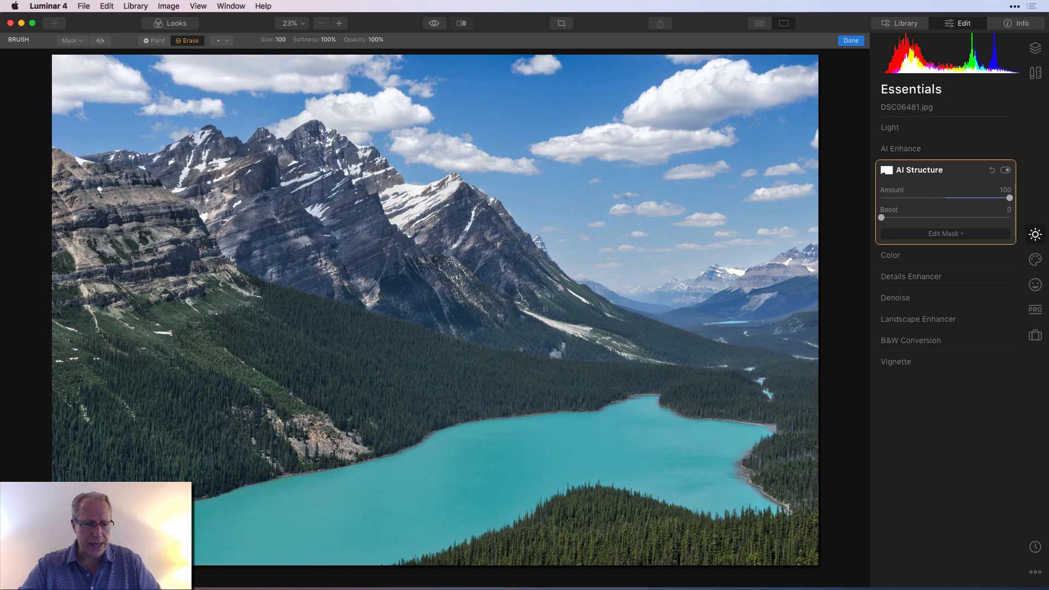
mouse_move(451, 479)
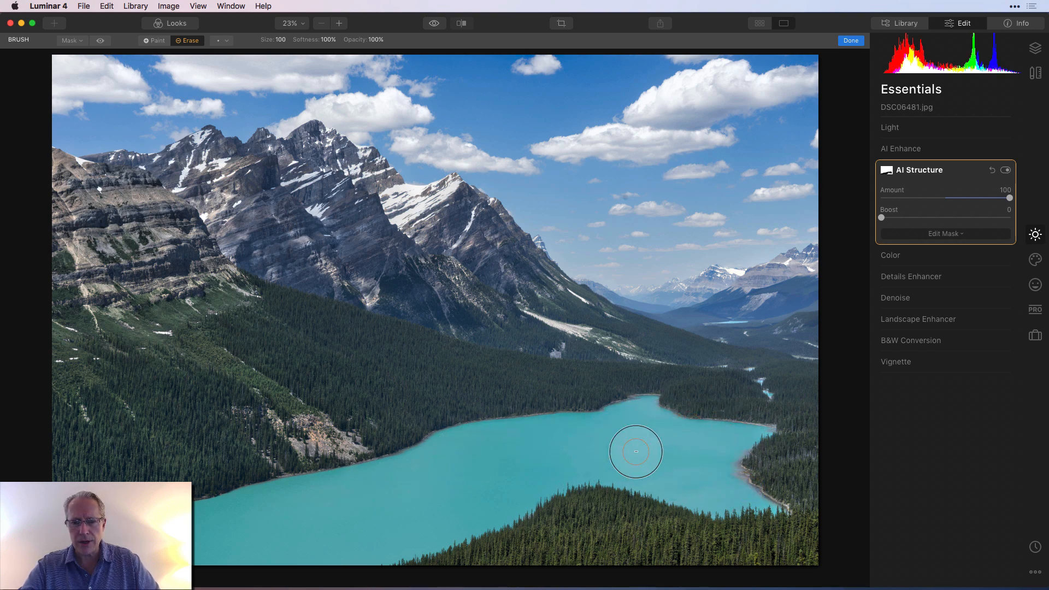
mouse_move(211, 478)
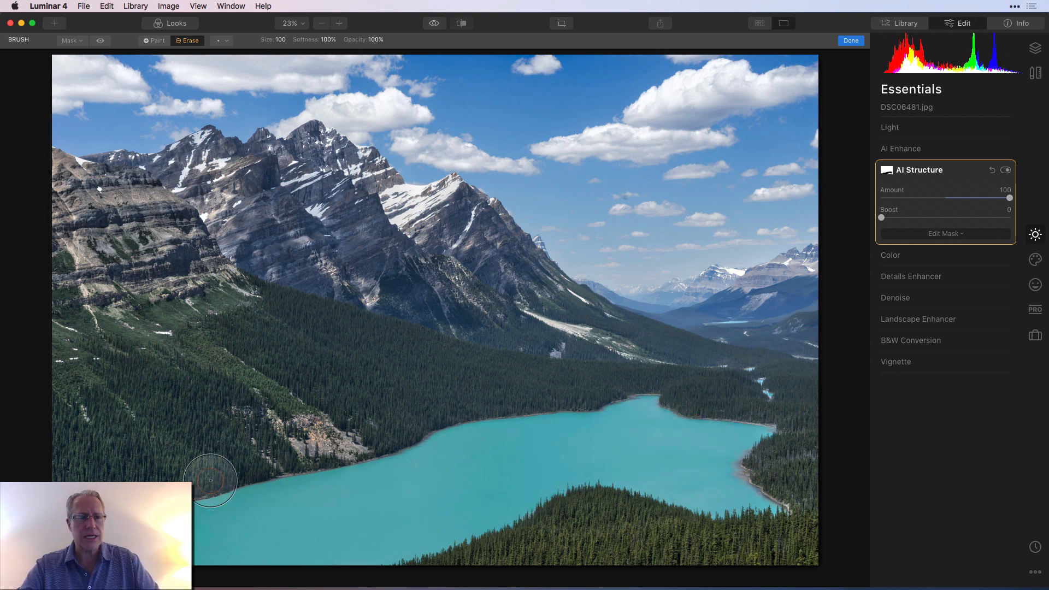
click(100, 41)
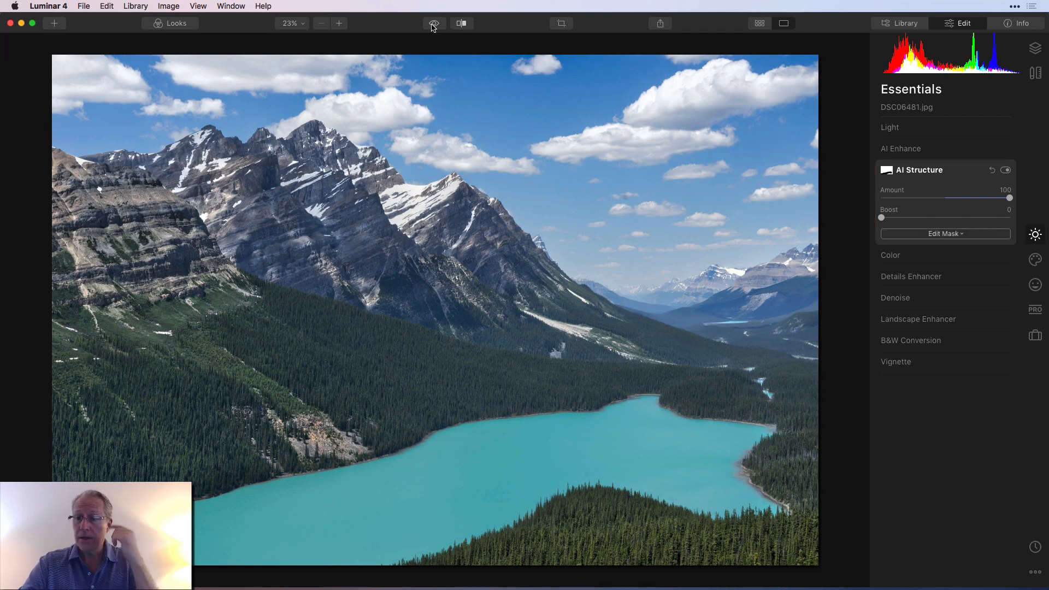
click(433, 23)
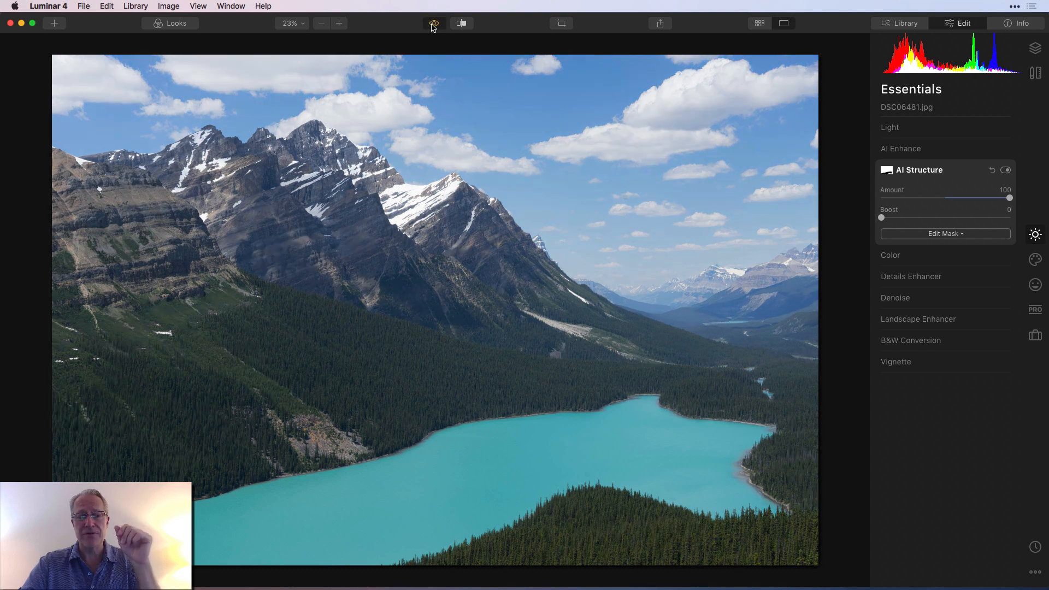
click(433, 23)
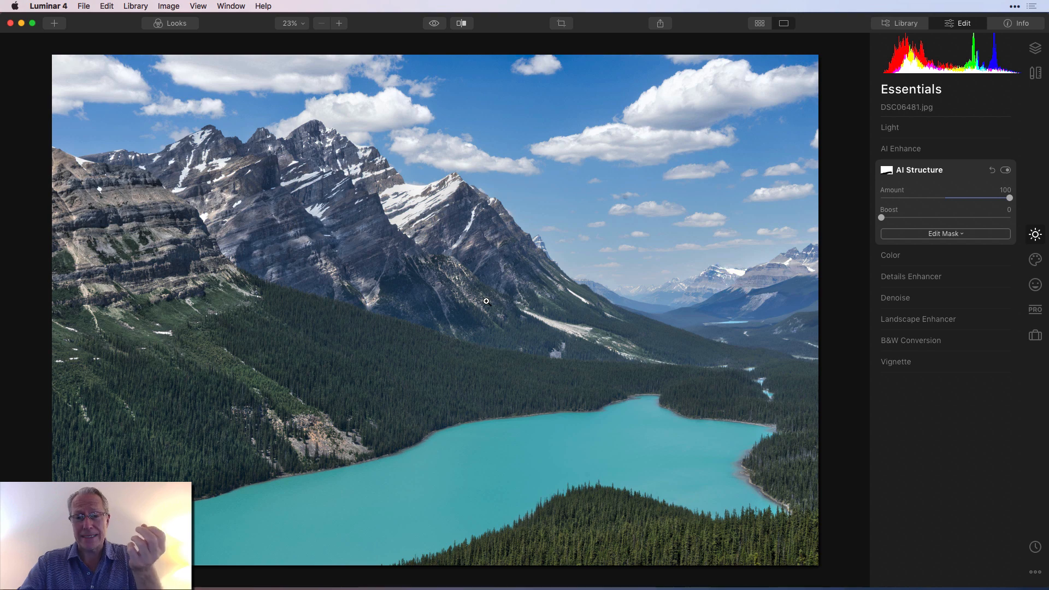
mouse_move(531, 124)
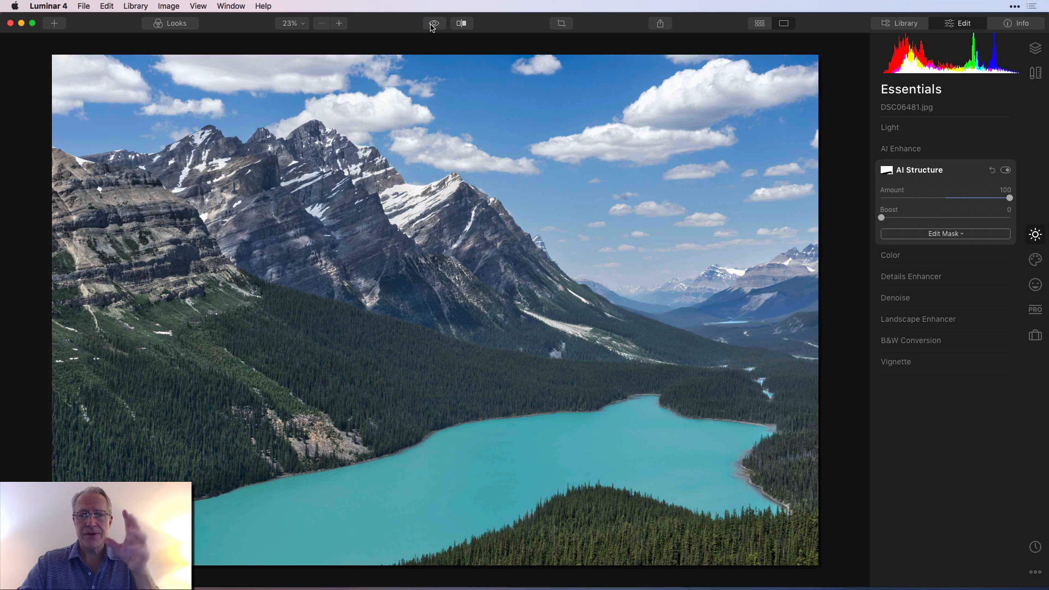
mouse_move(708, 199)
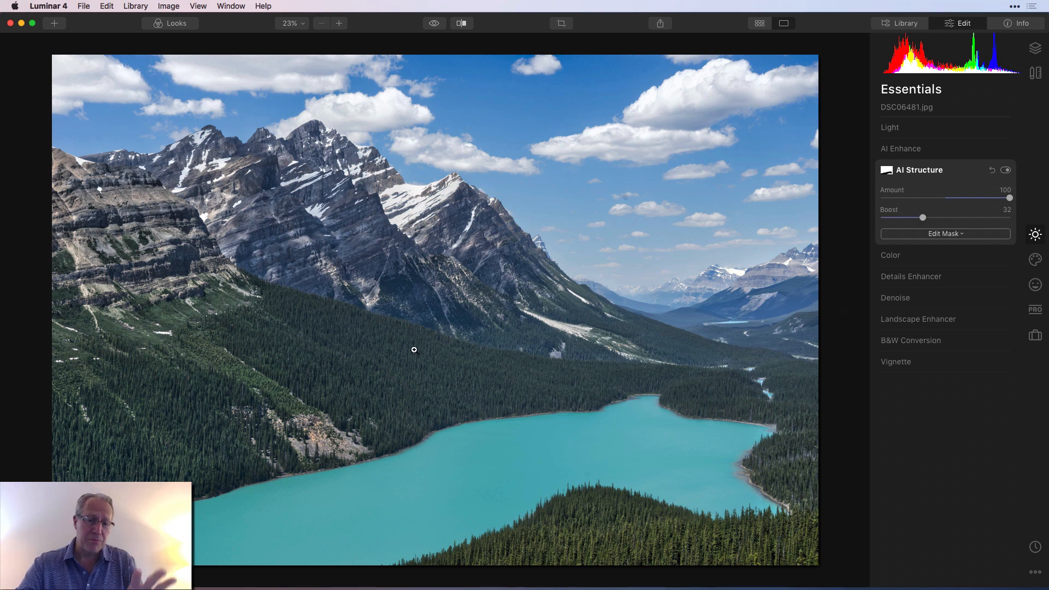
mouse_move(473, 340)
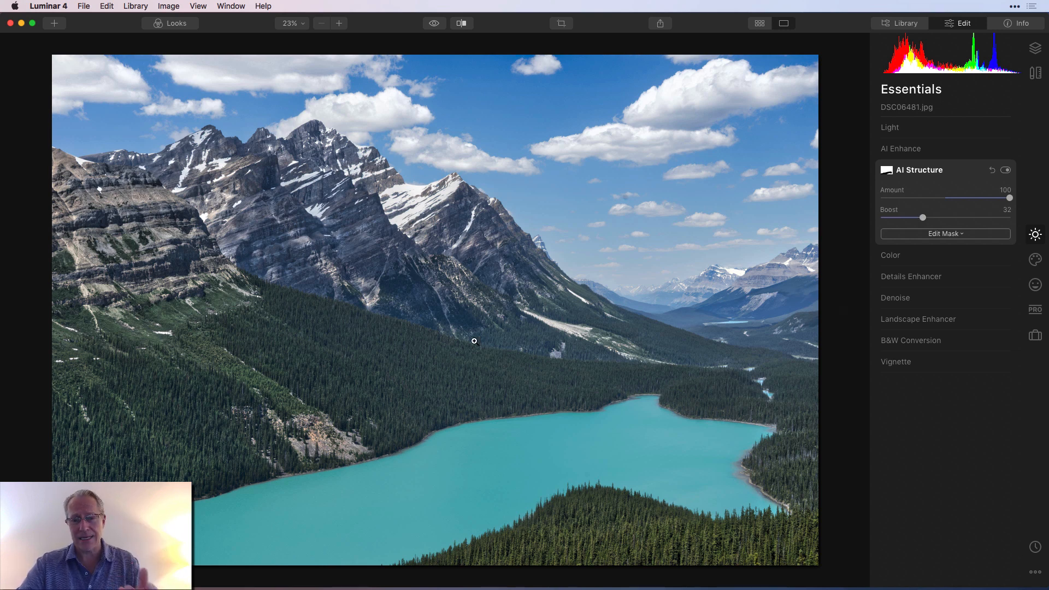
mouse_move(515, 379)
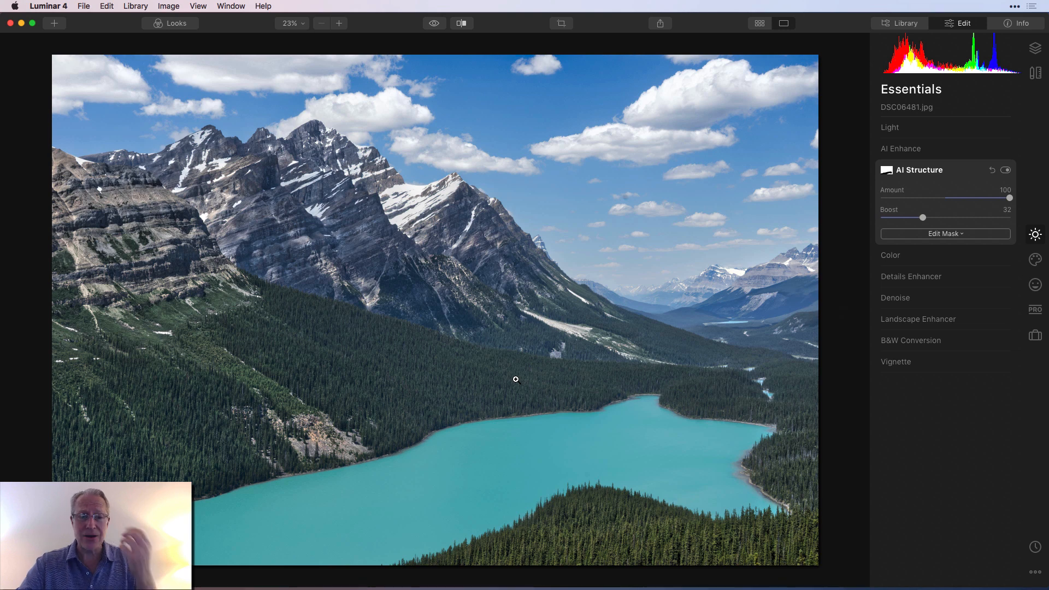
mouse_move(600, 199)
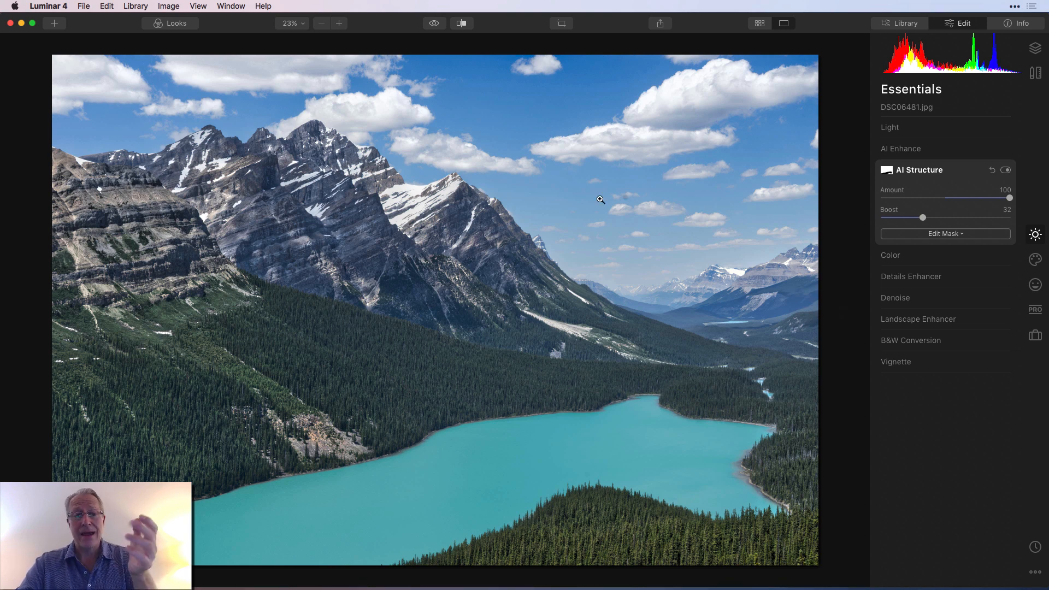
mouse_move(649, 190)
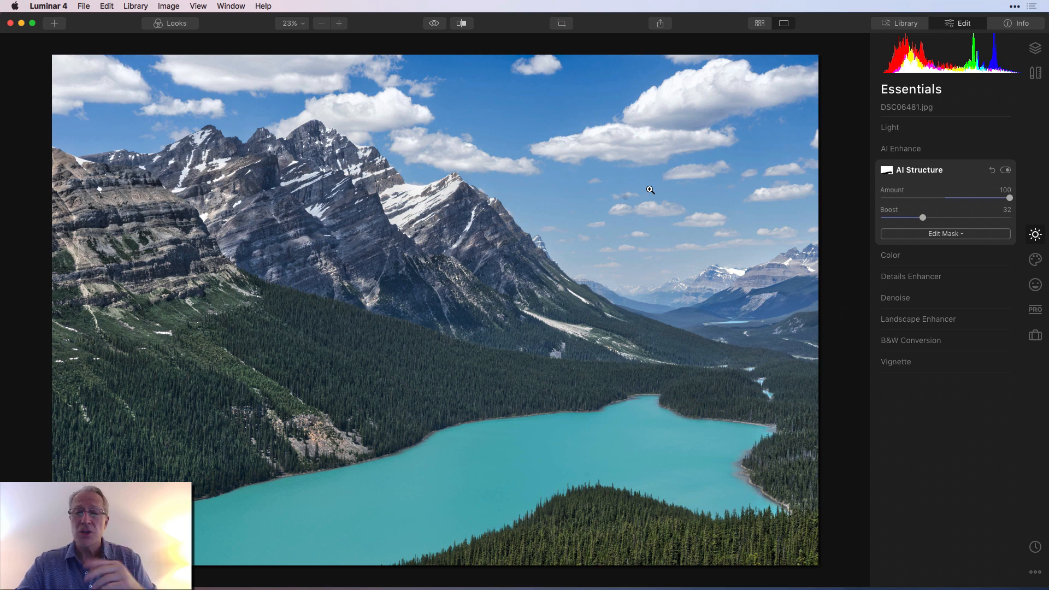
mouse_move(434, 24)
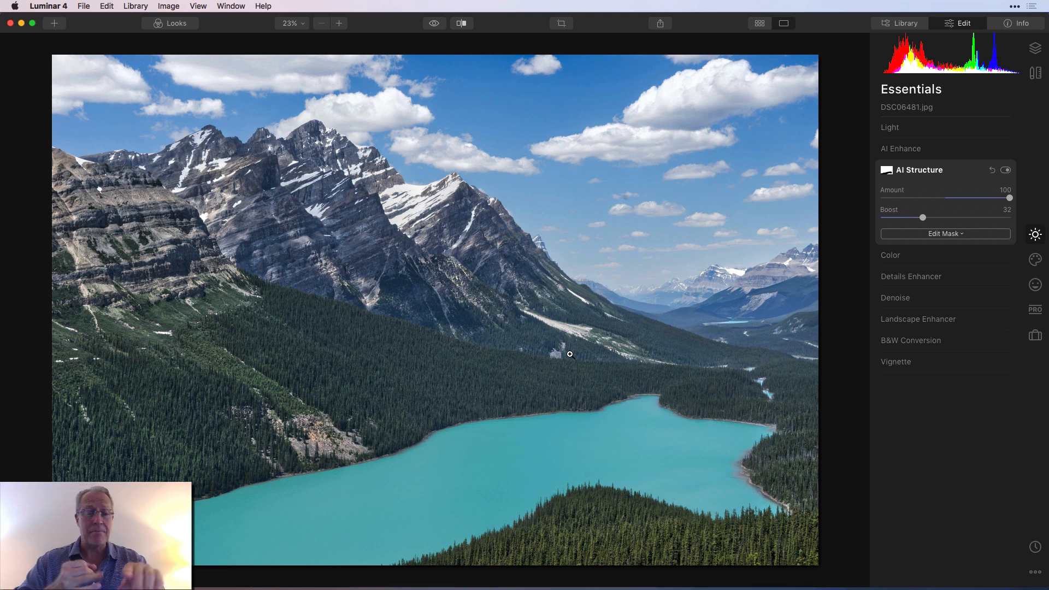
mouse_move(304, 420)
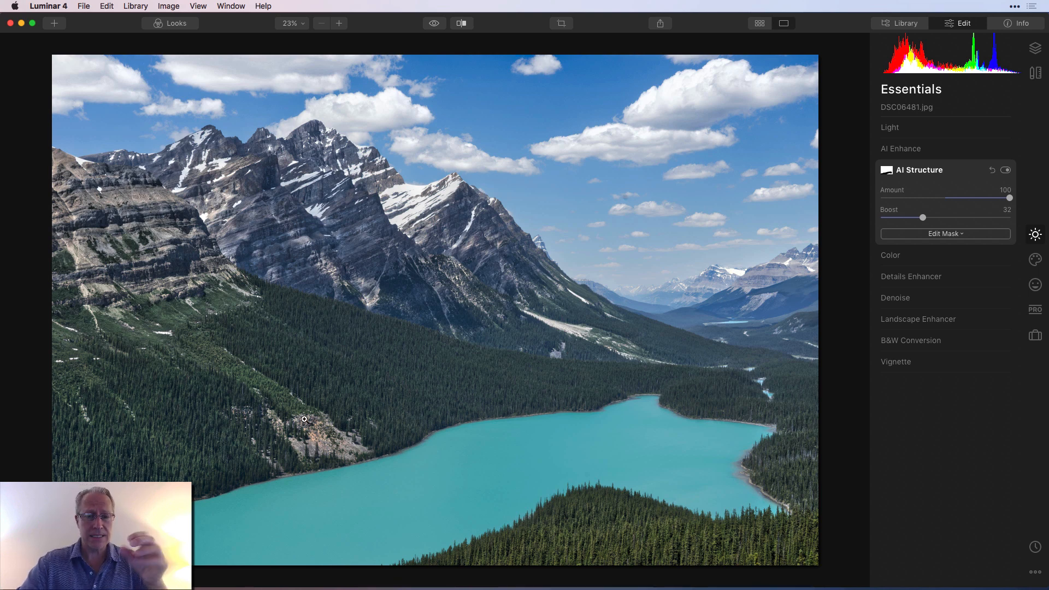
Show the unedited original of the mountain lake photo for comparison with Boost 32.
click(432, 23)
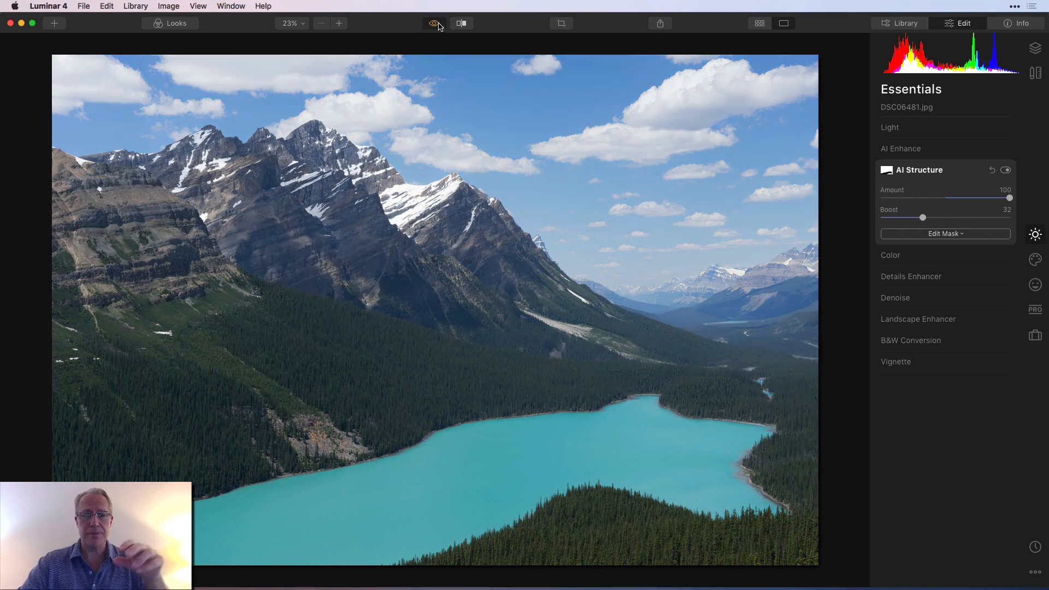